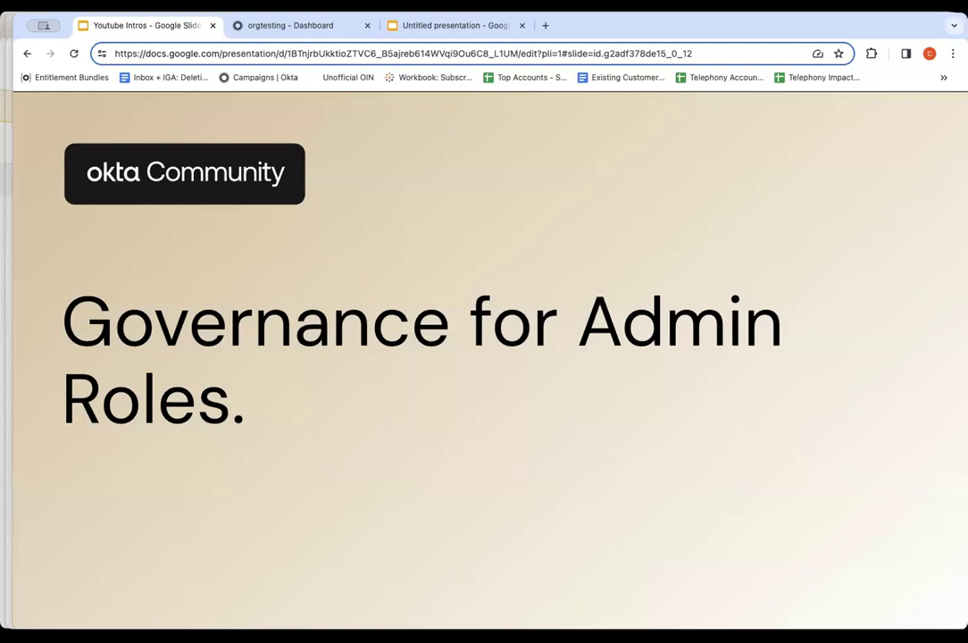
Step: Show Settings > Features and scroll to confirm Govern Okta Admin Roles is enabled
click(300, 25)
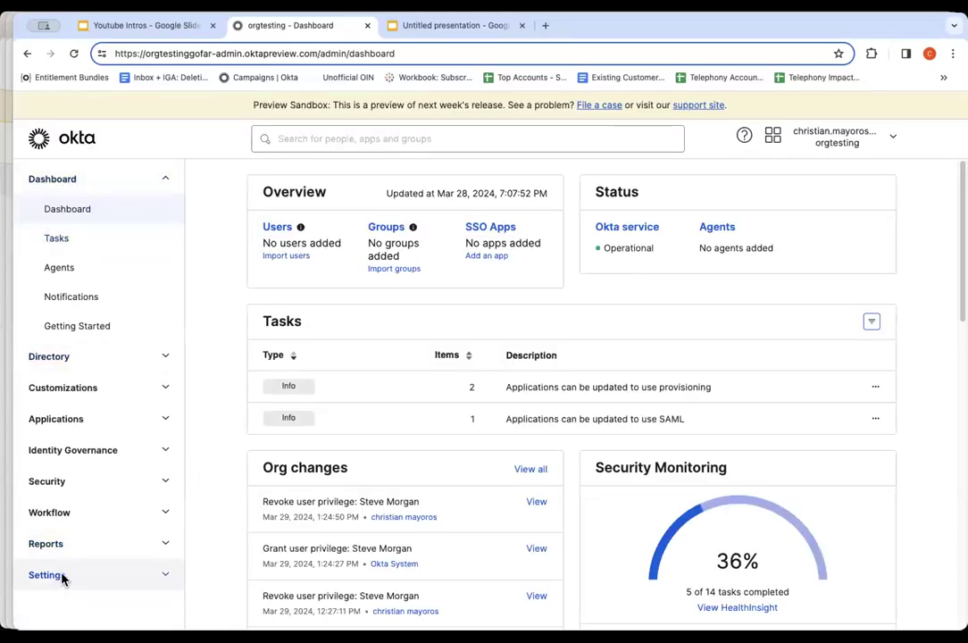
click(63, 470)
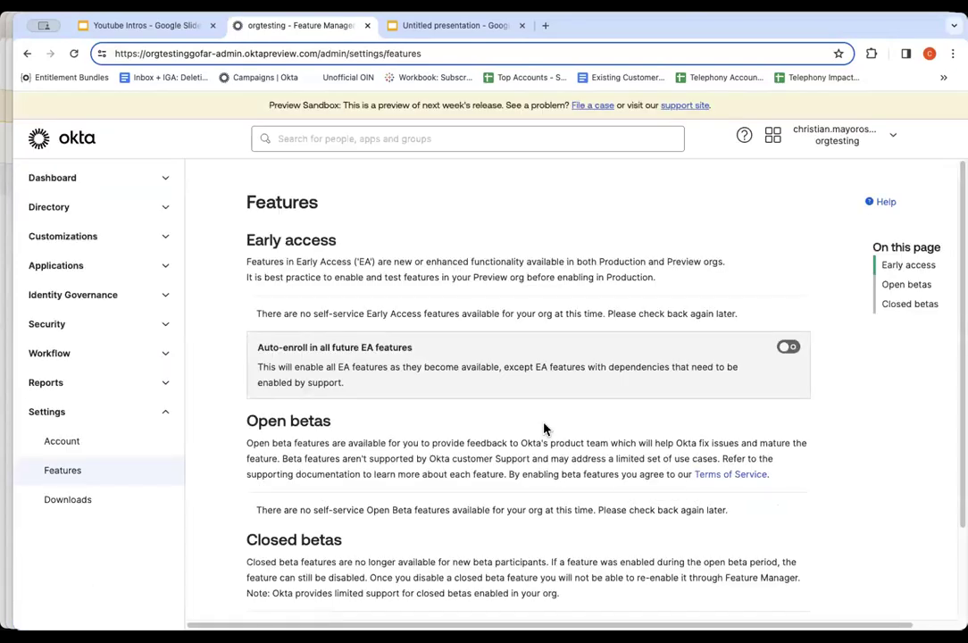
scroll(down, 3)
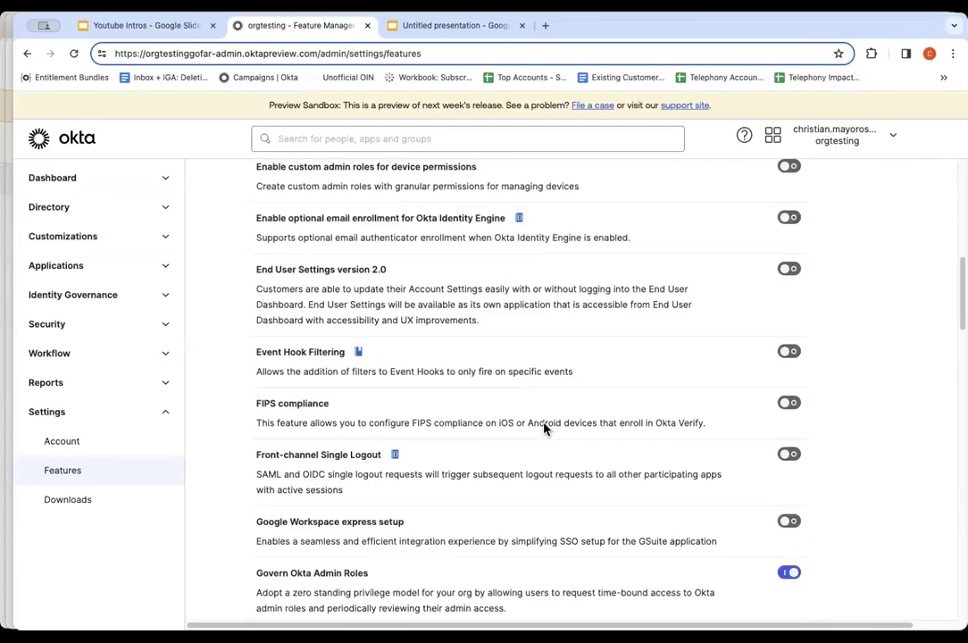
scroll(down, 3)
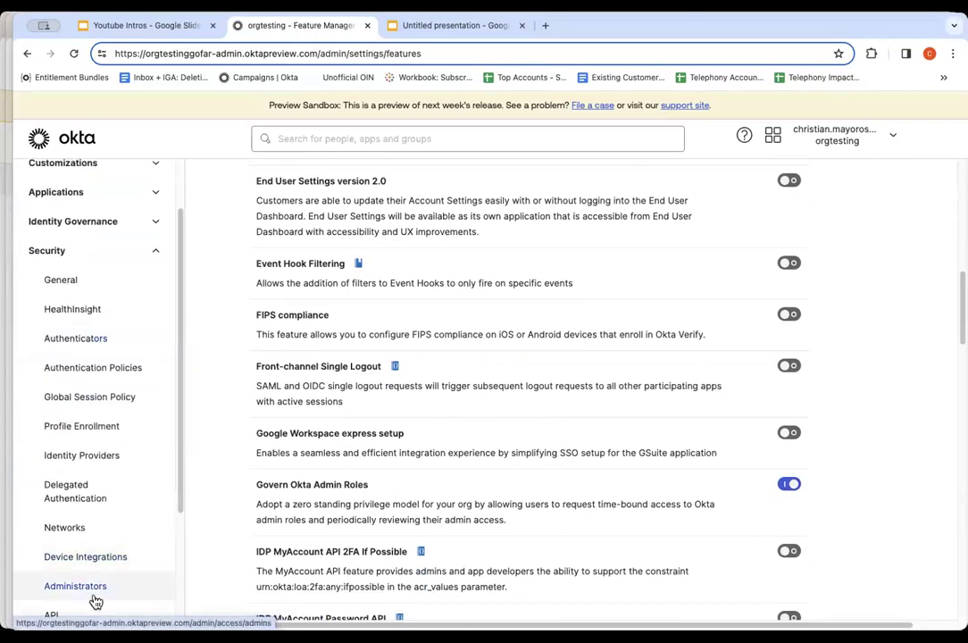
Step: Go to Security > Administrators Governance and acknowledge the Security & Sub-Processor Update
click(75, 586)
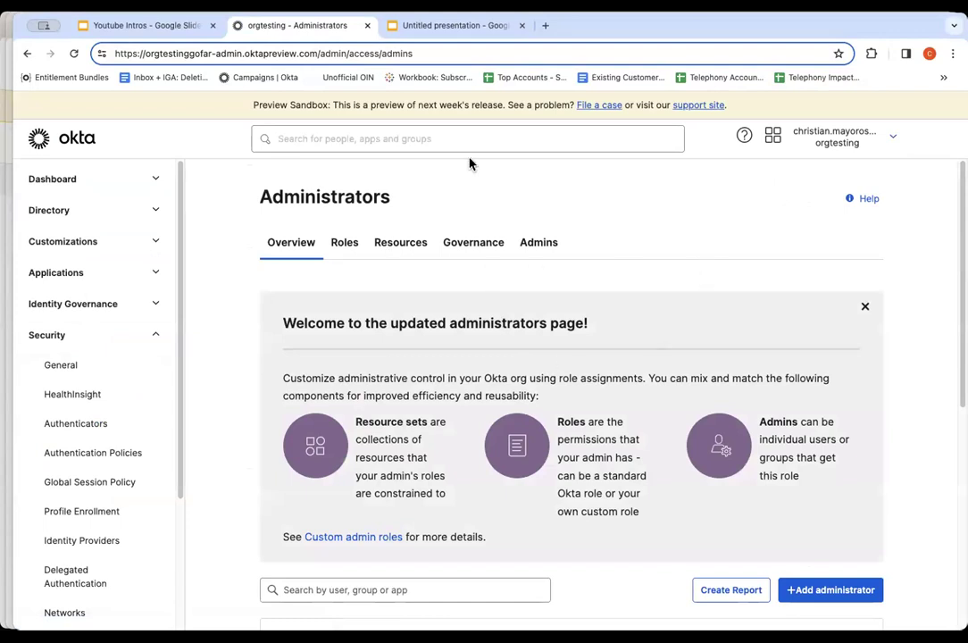
mouse_move(488, 268)
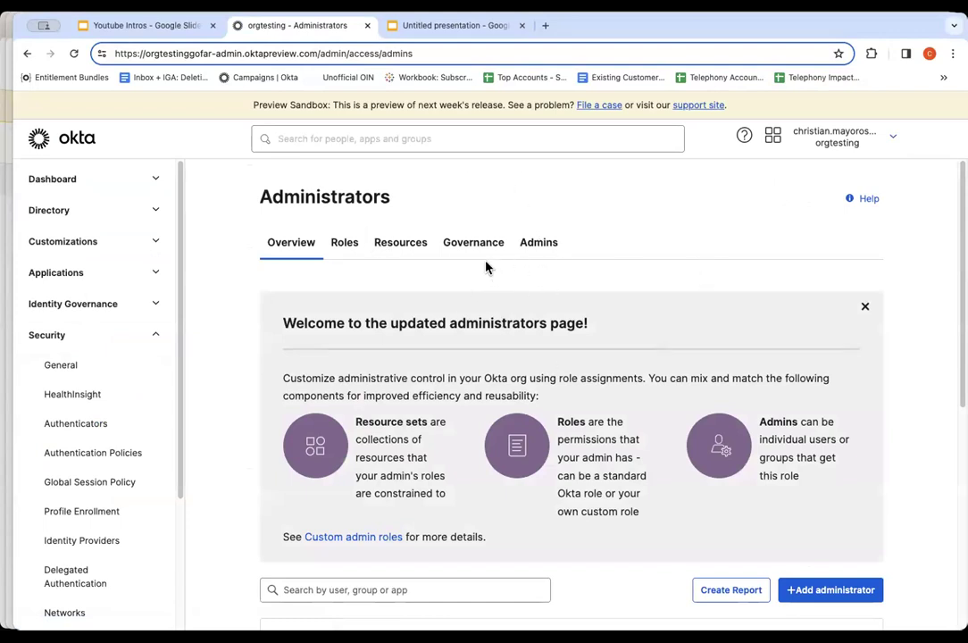
mouse_move(474, 242)
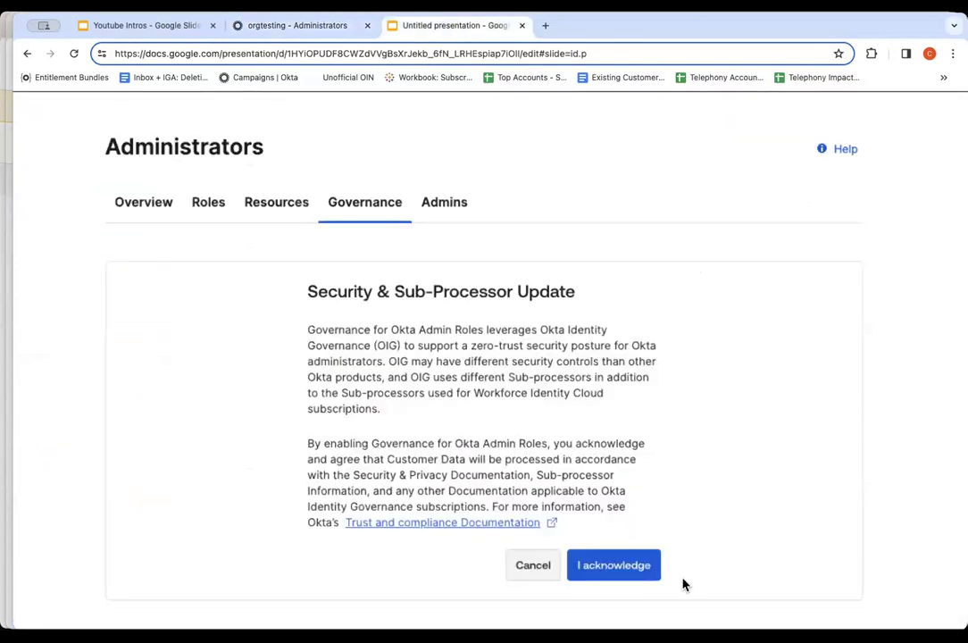
mouse_move(864, 260)
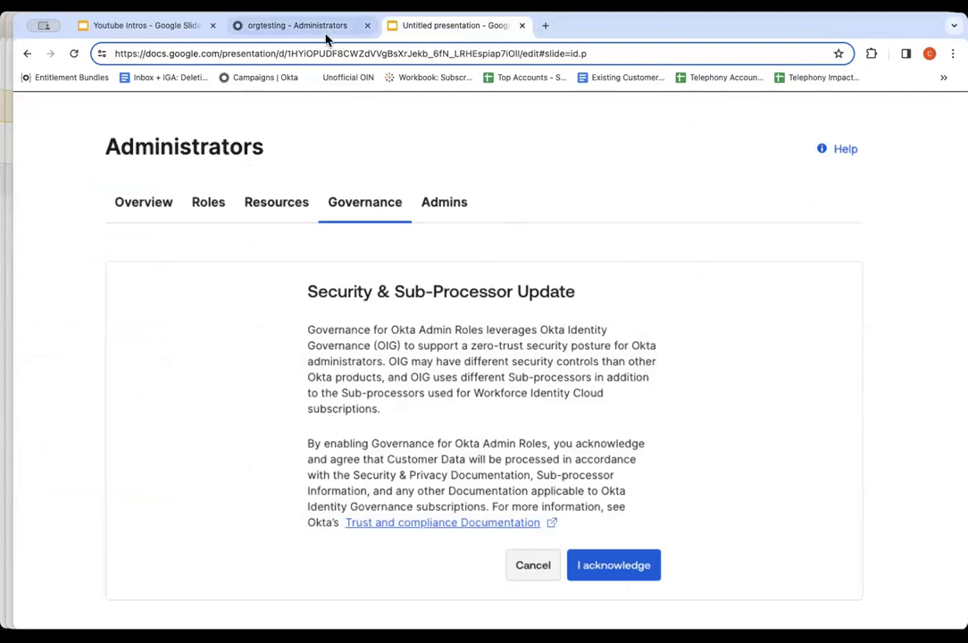
click(614, 564)
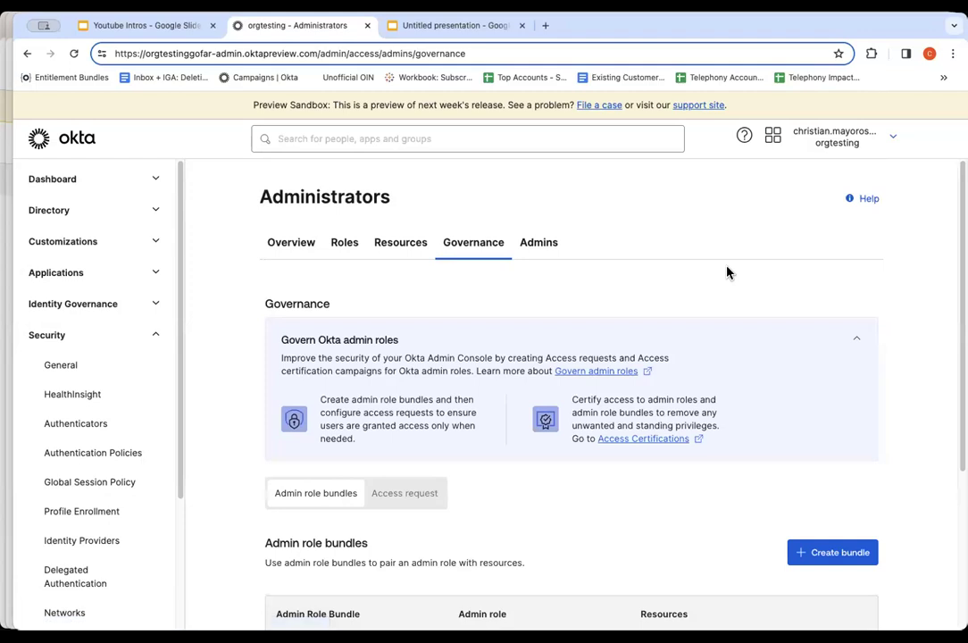
Step: Create bundle 'Bundle - Super Admin Role' with description and the Super Administrator role
scroll(down, 3)
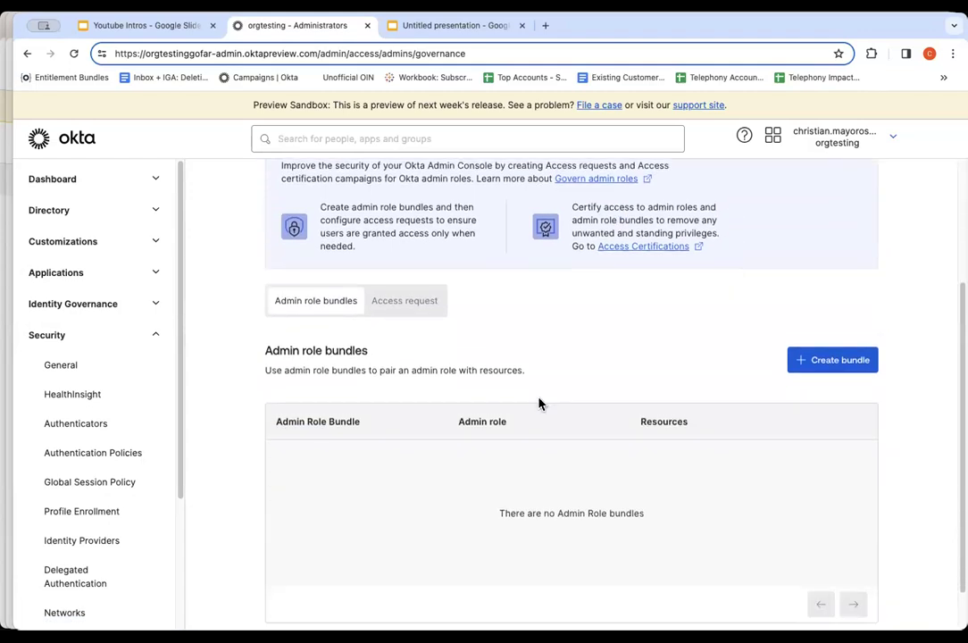
mouse_move(314, 300)
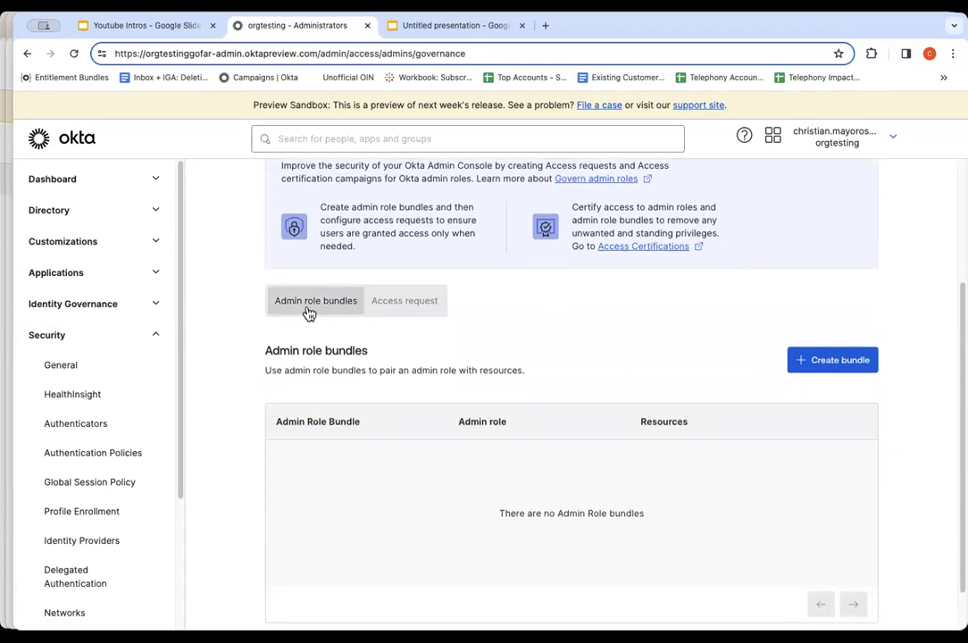
mouse_move(784, 350)
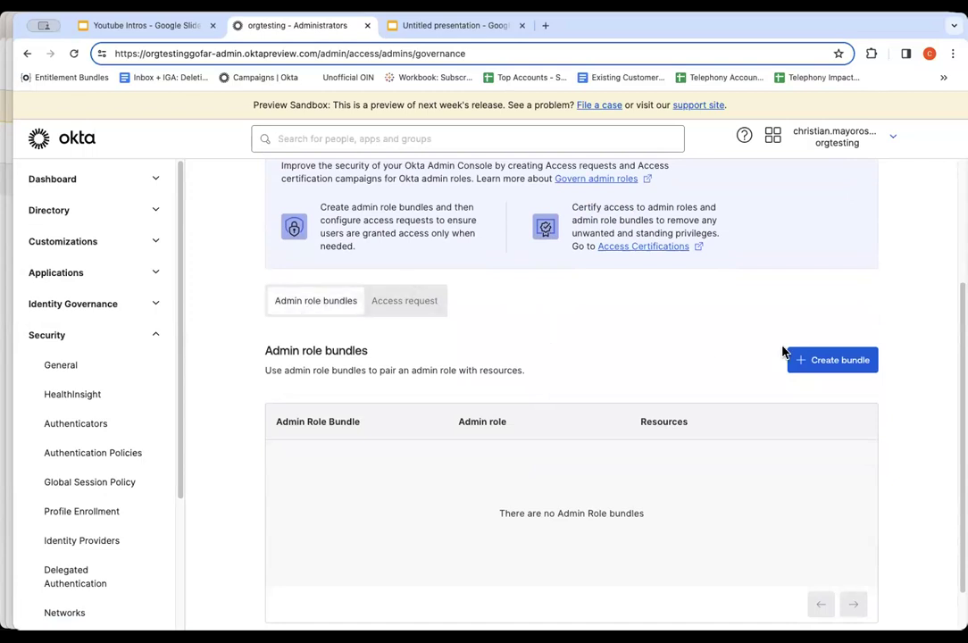
click(832, 359)
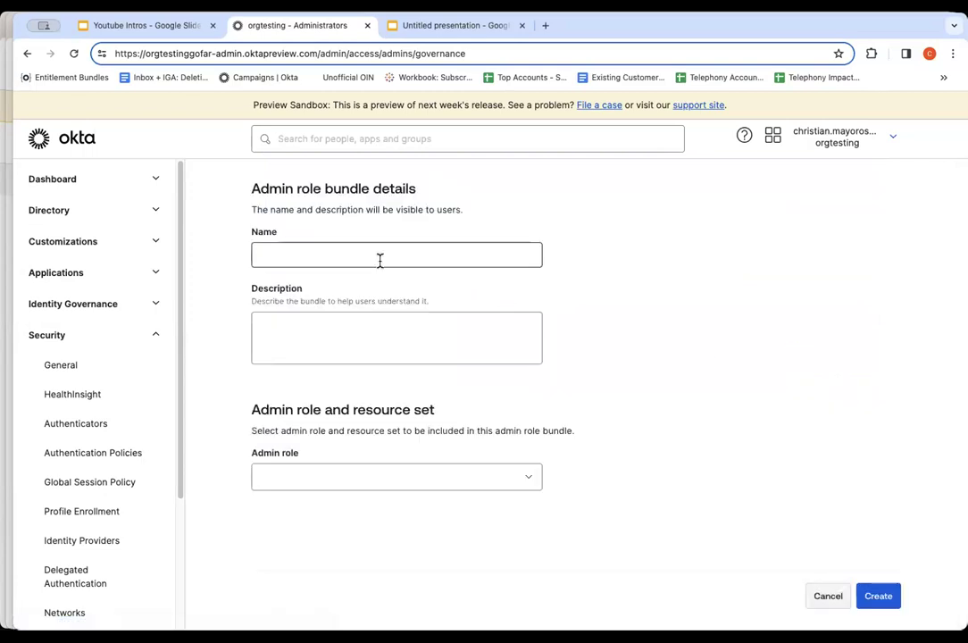
text(Bundle - Super Admin Role)
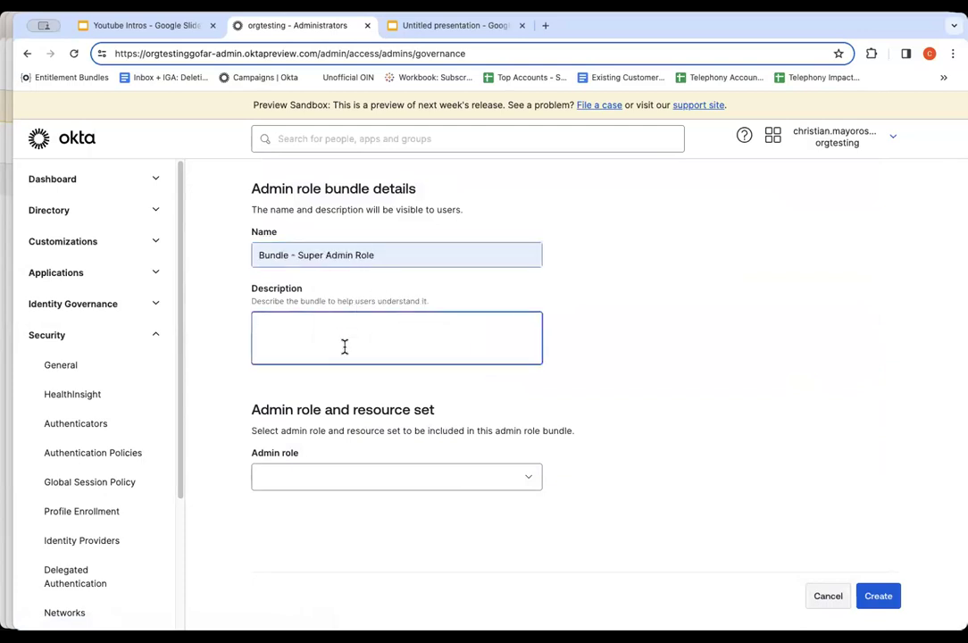
text(Bundle)
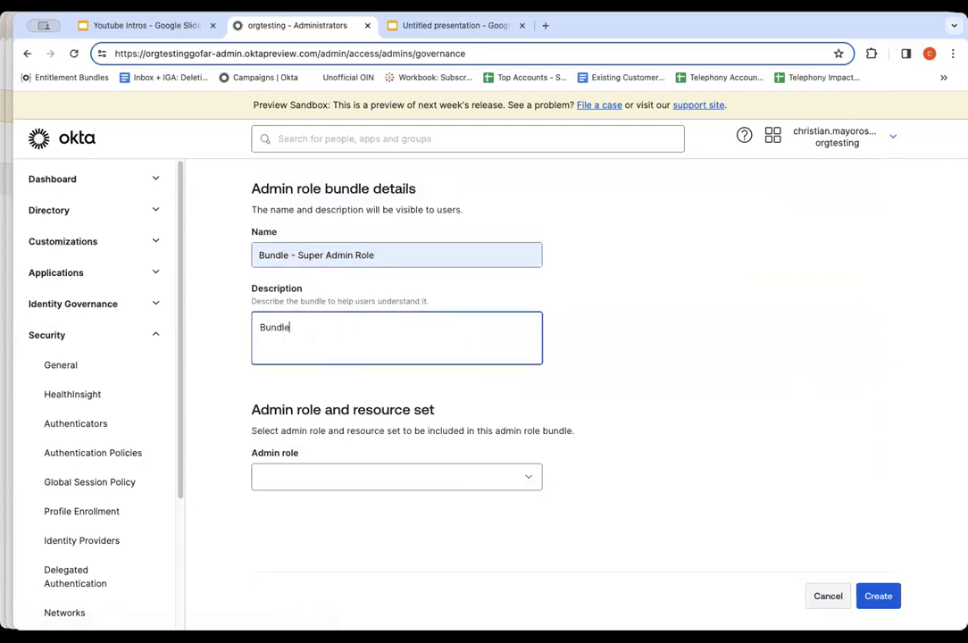
text(o)
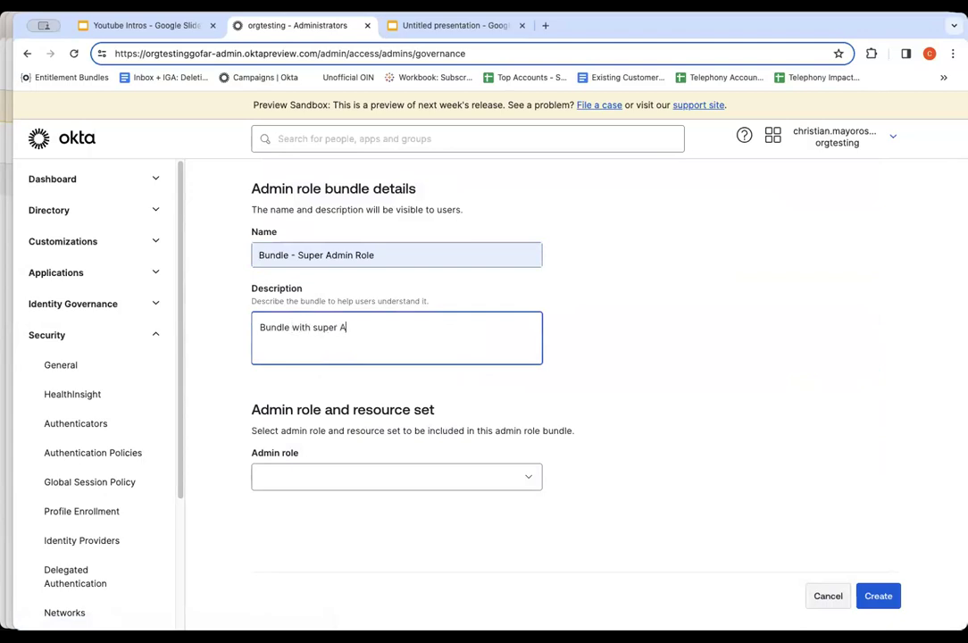
text(dmin role)
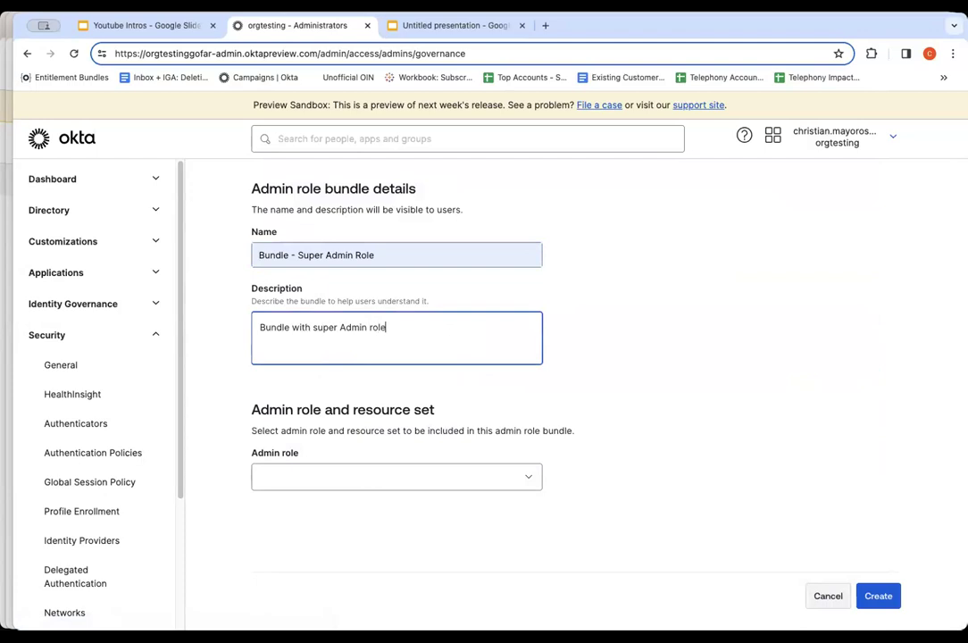
click(396, 475)
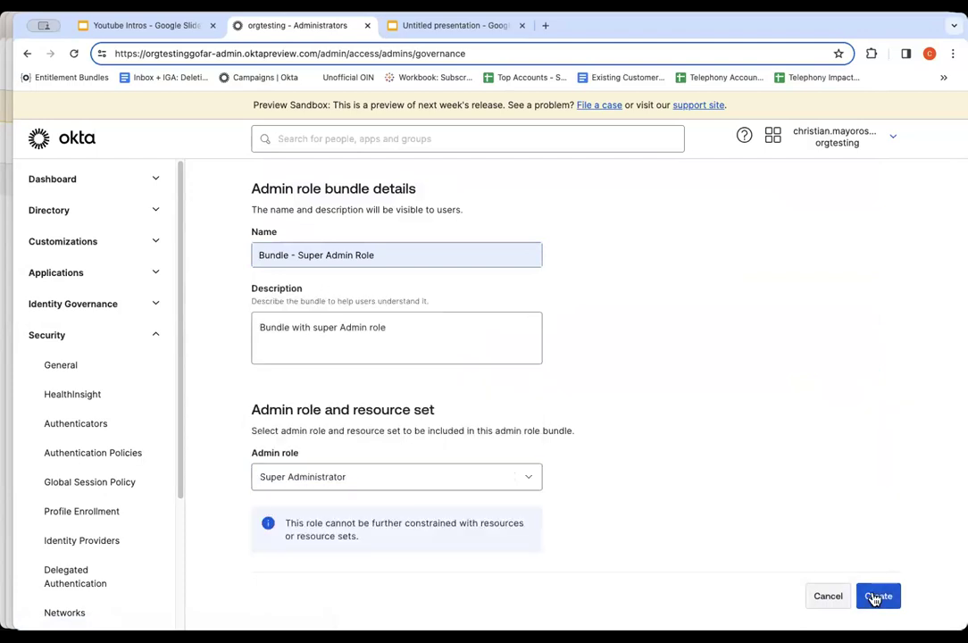
click(879, 596)
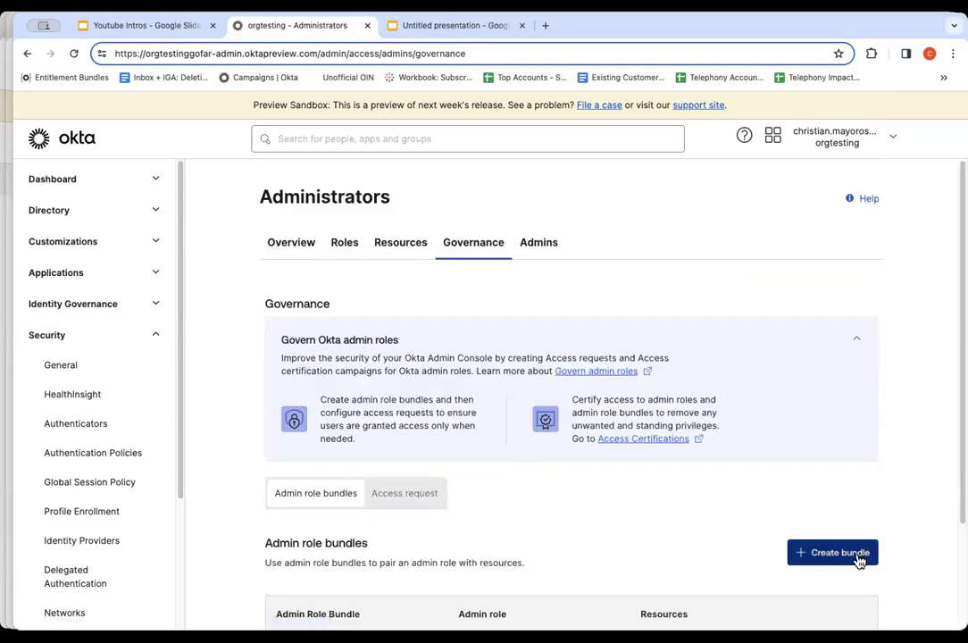
Step: Start a second bundle named 'Bundle - Application Admin' with its description
click(832, 552)
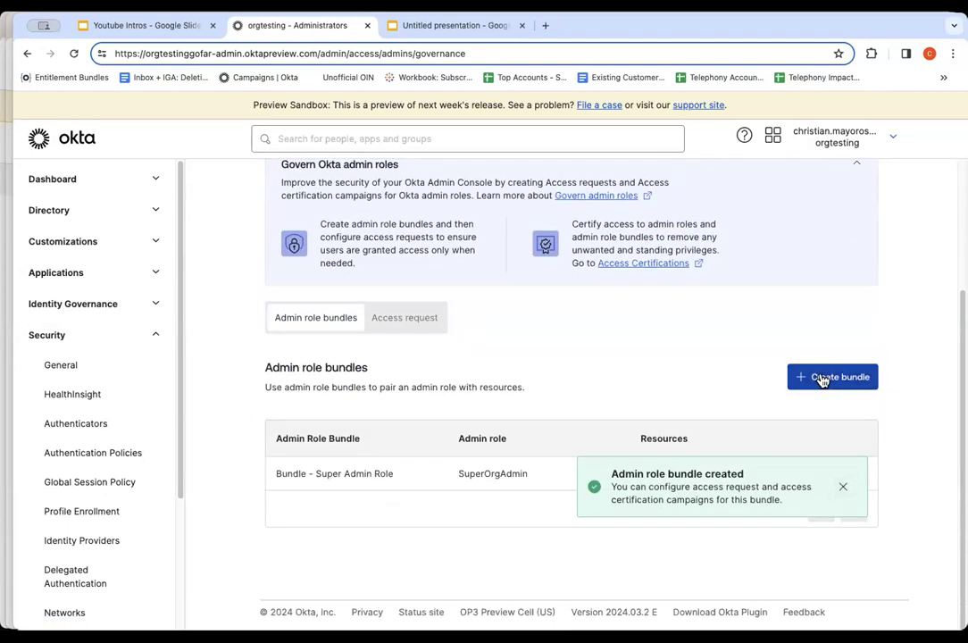
click(833, 375)
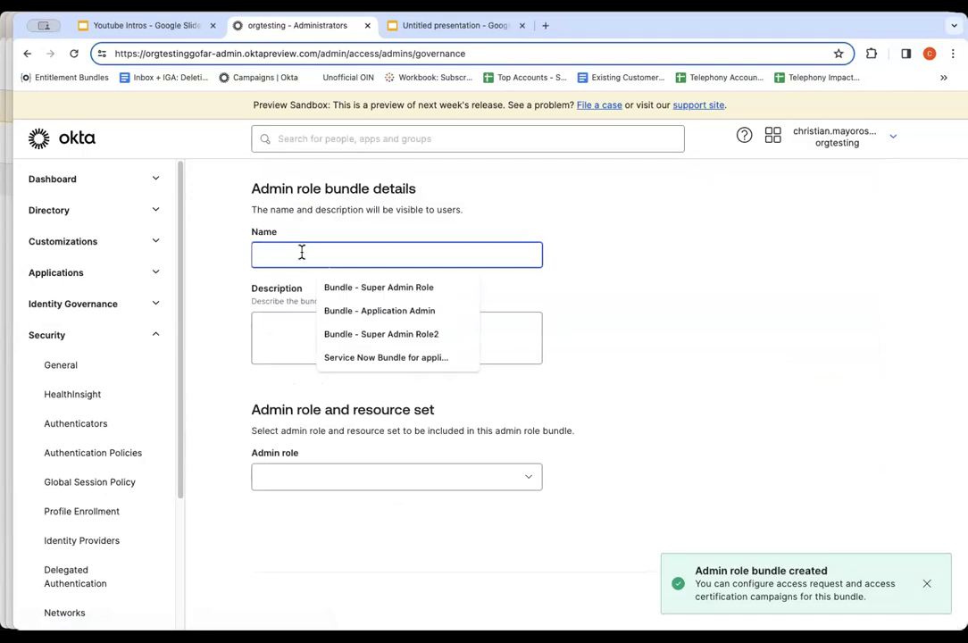
click(379, 311)
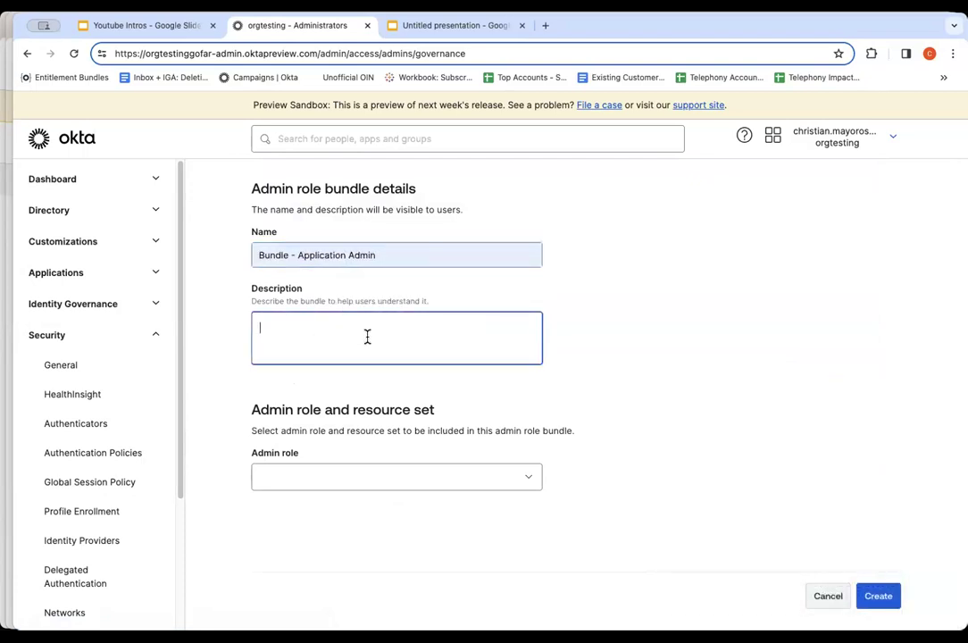
text(Servnid)
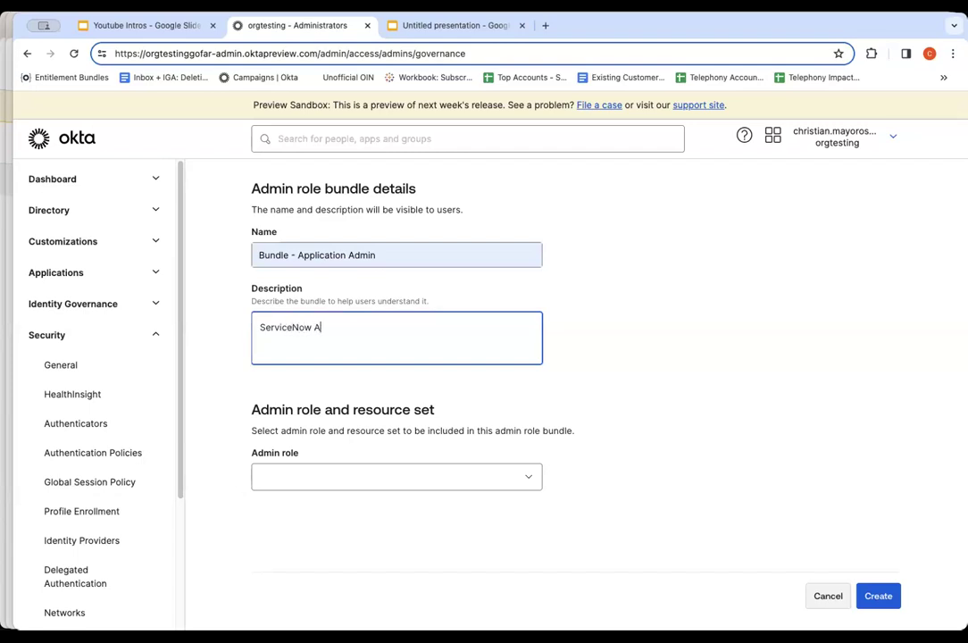
text(pplication Admin)
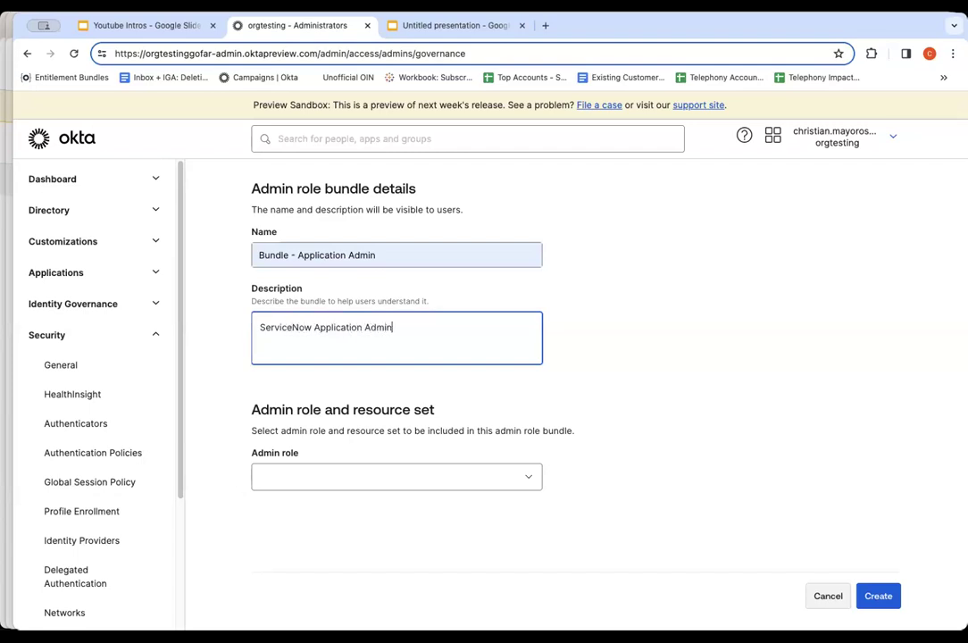
text(bundle)
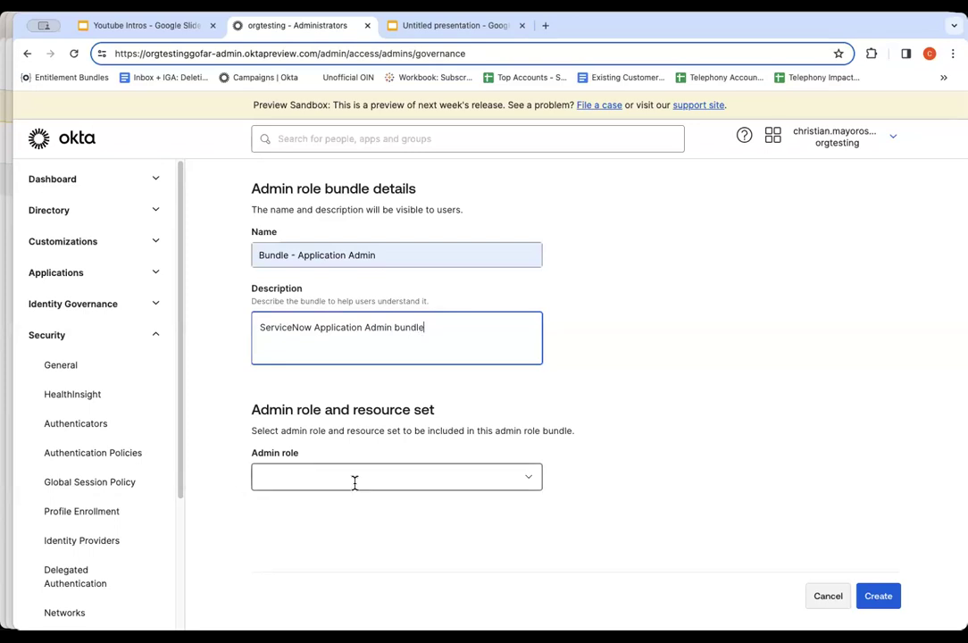
Step: Assign Application Administrator scoped to the ServiceNow UD app and create the bundle
click(396, 475)
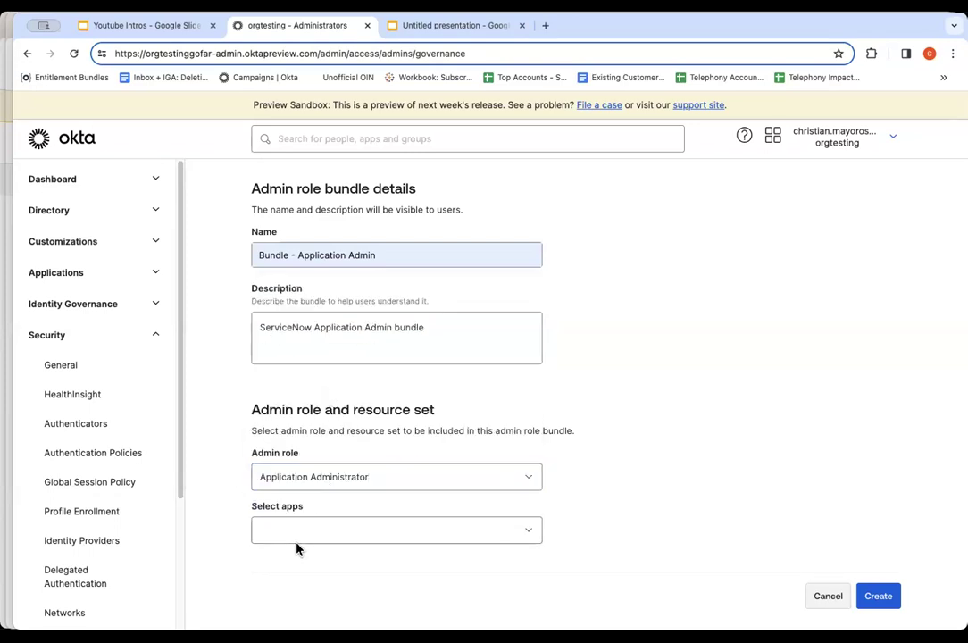
text(serv)
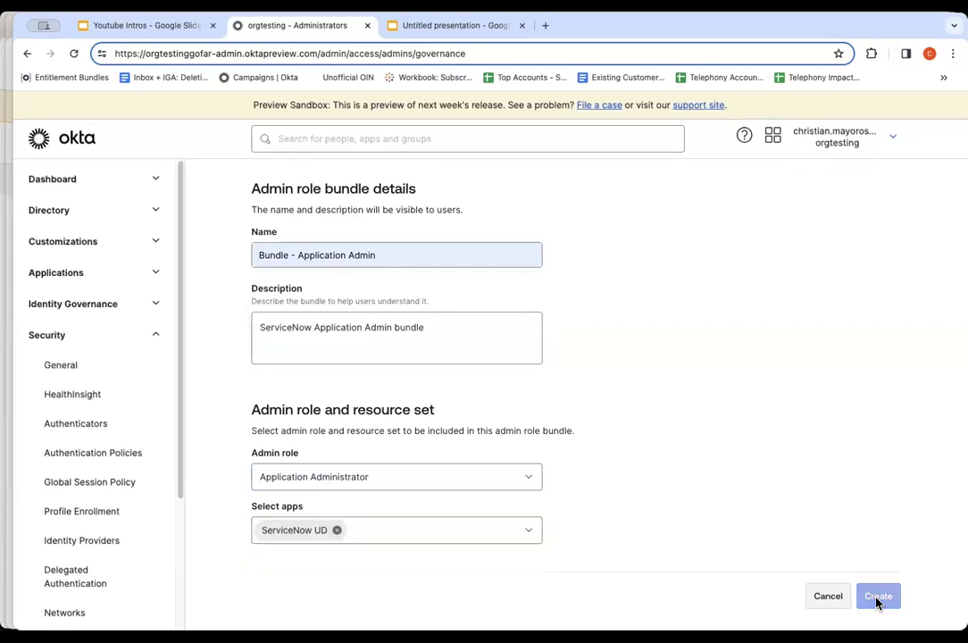
mouse_move(764, 377)
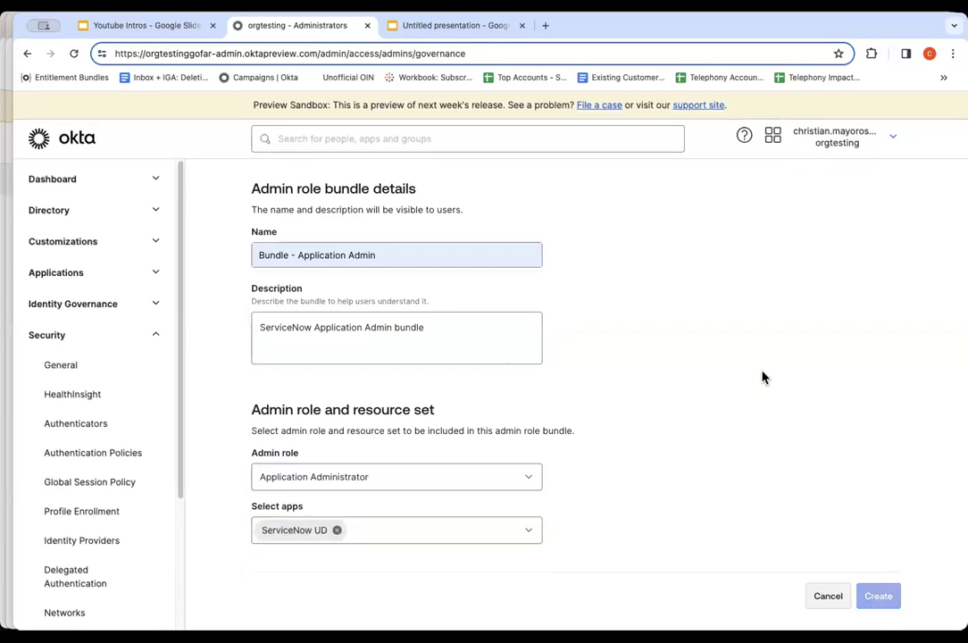
click(879, 597)
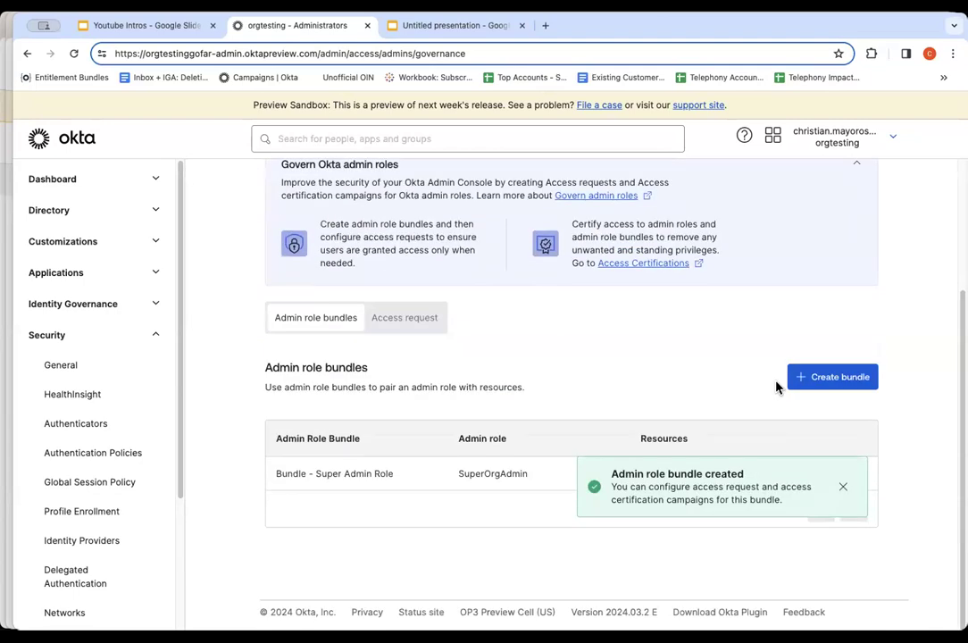
Step: Start a new access request condition named 'Super Admin Role Condition'
click(833, 375)
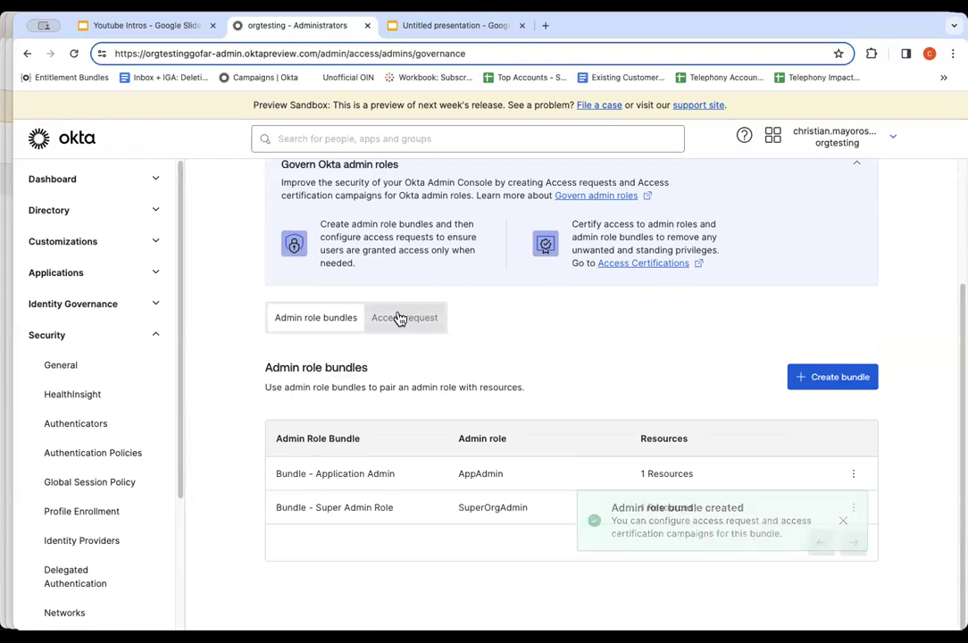
click(403, 318)
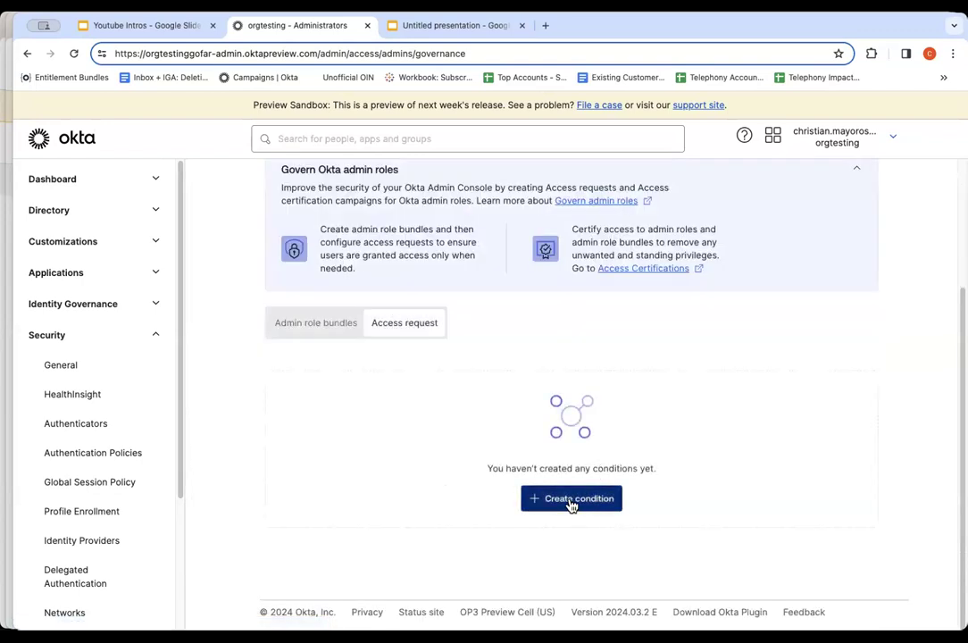
click(571, 499)
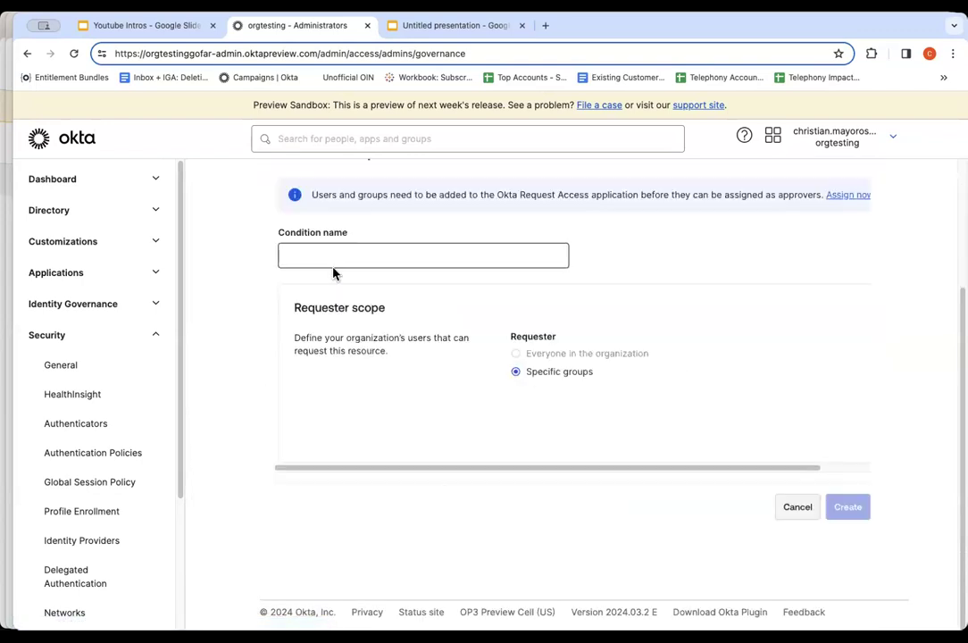
text(Super A)
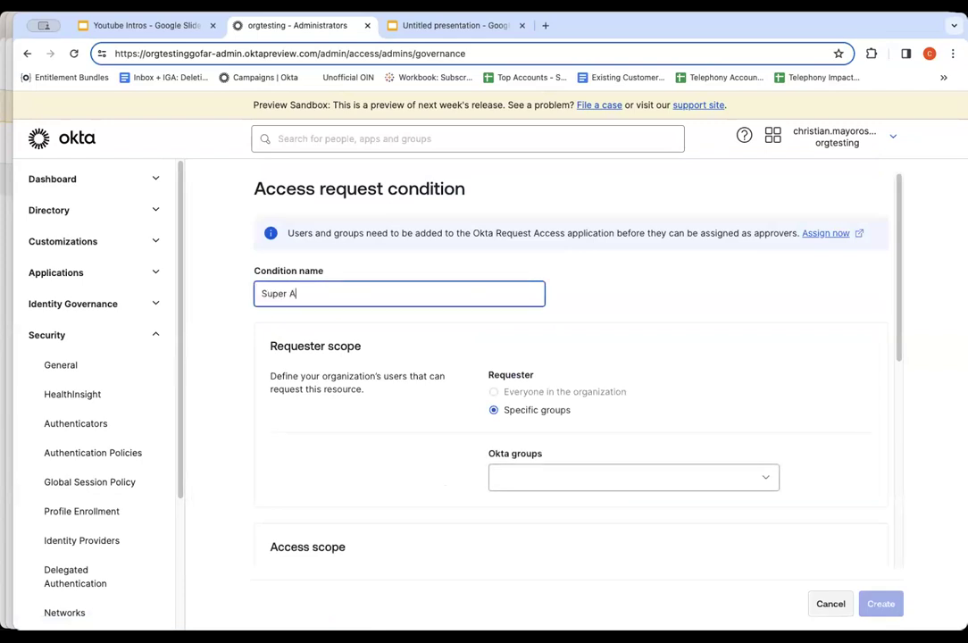
text(dmin Role Conditio)
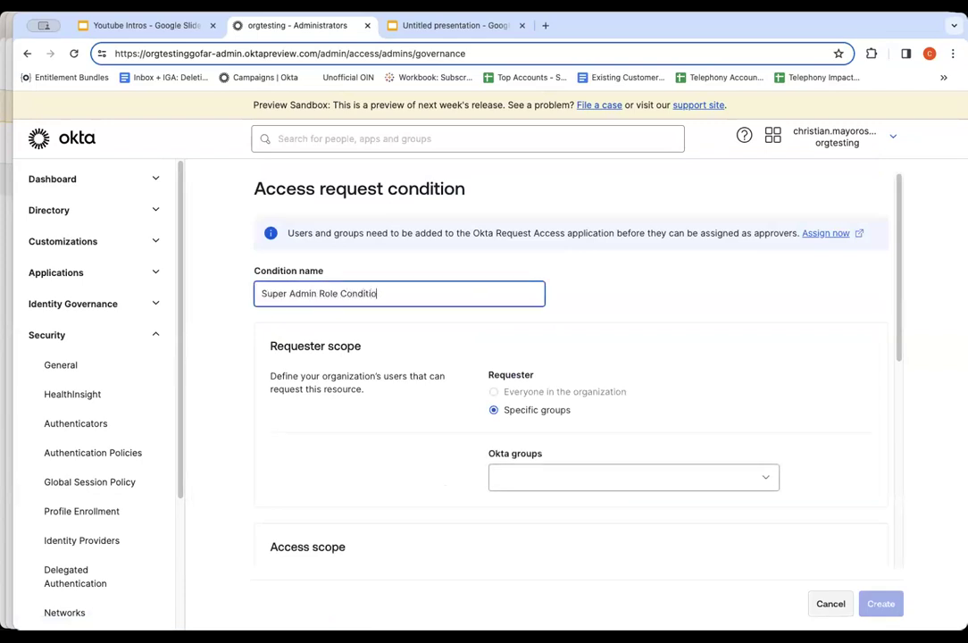
scroll(down, 3)
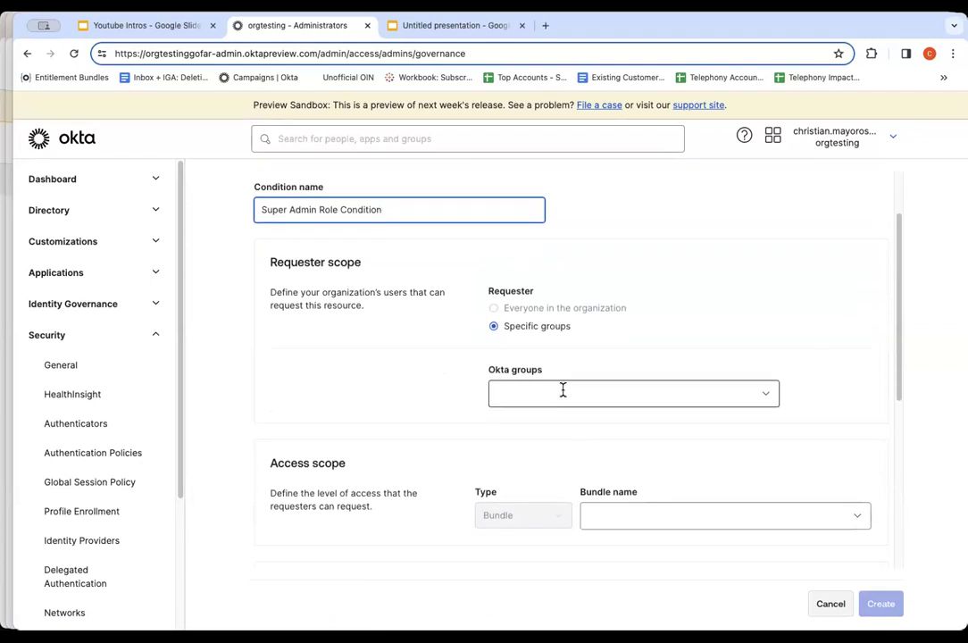
Step: Set requesters SuperAdmin-Requester-Group, access Bundle - Super Admin Role, and duration 2 Hours
text(super)
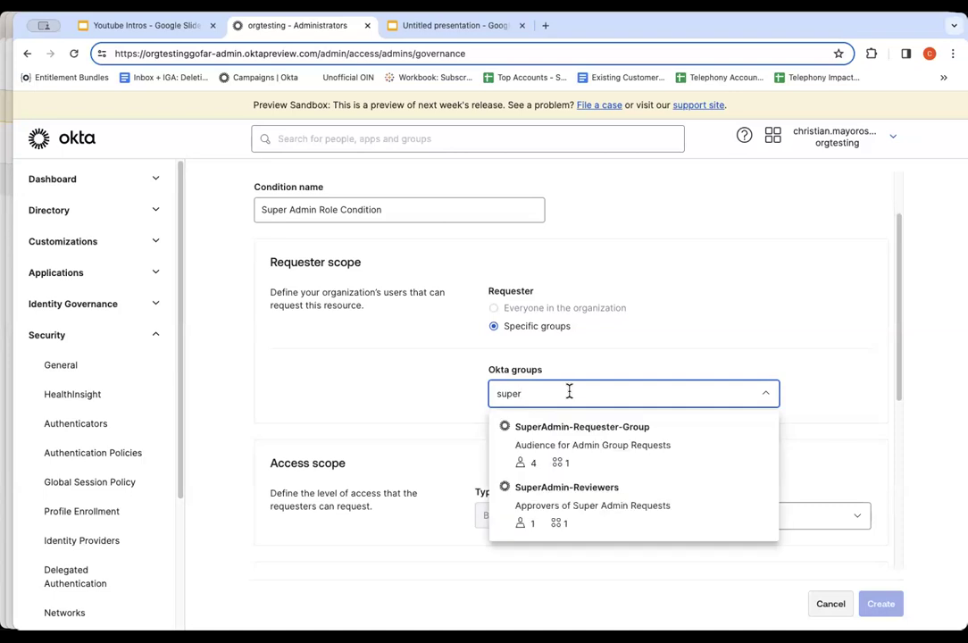
mouse_move(622, 434)
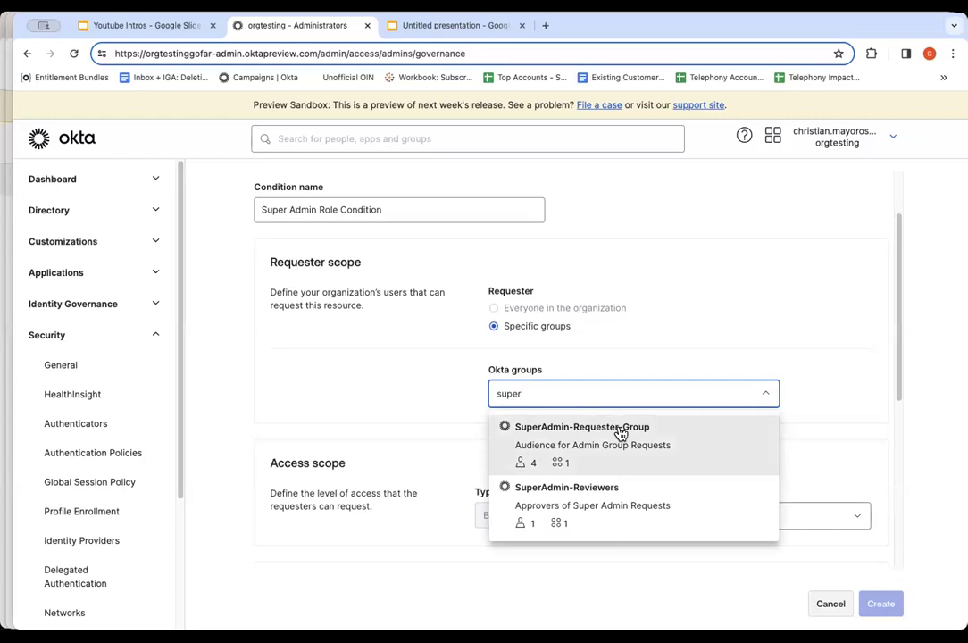
click(582, 425)
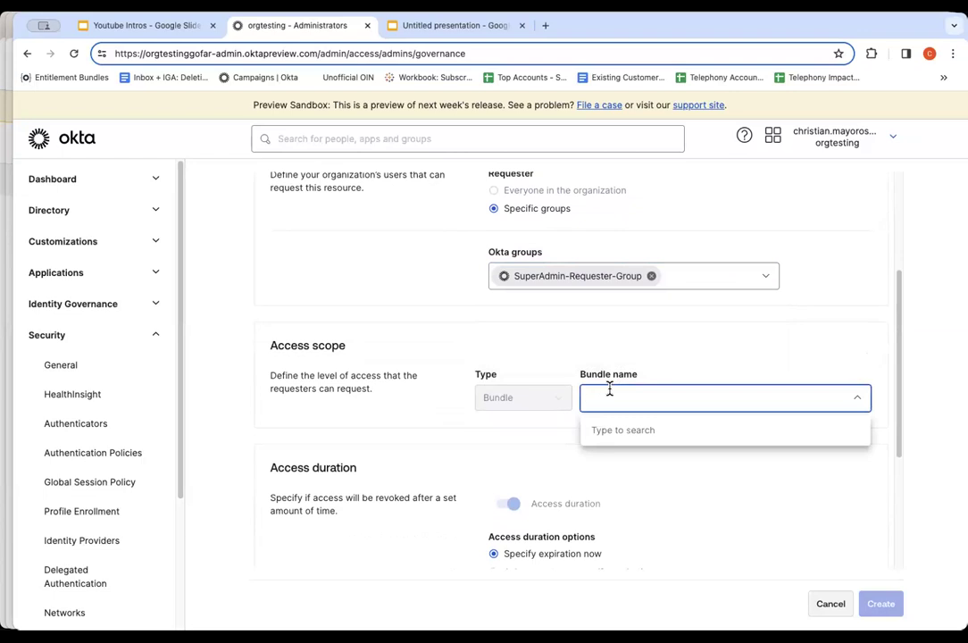
text(b)
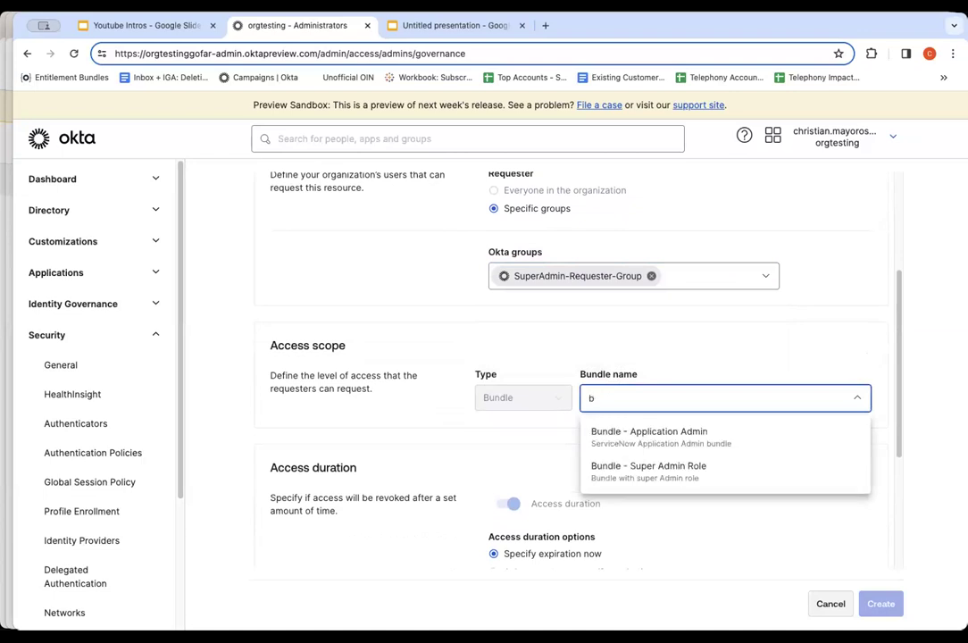
click(648, 472)
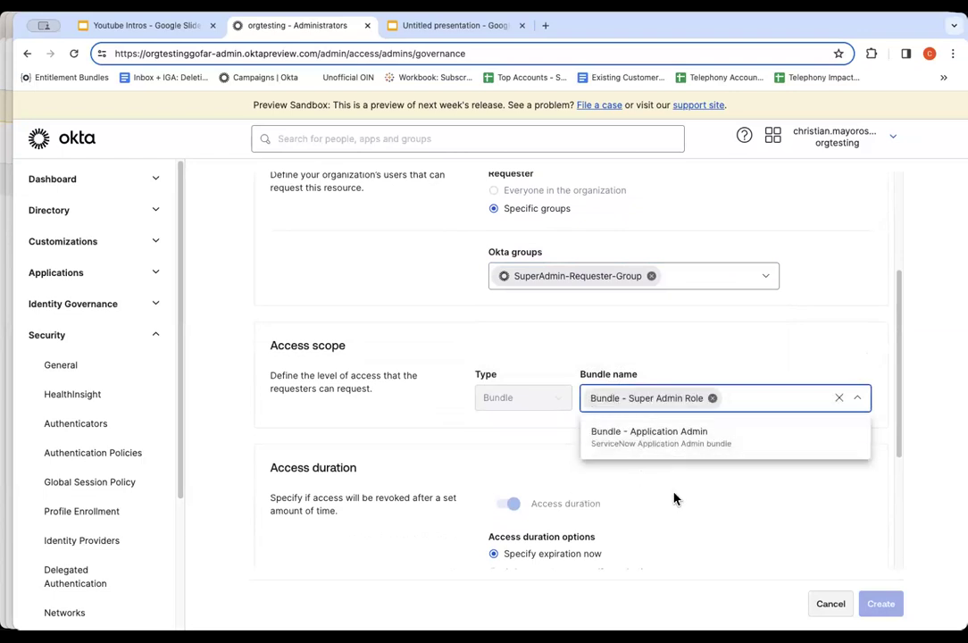
scroll(down, 3)
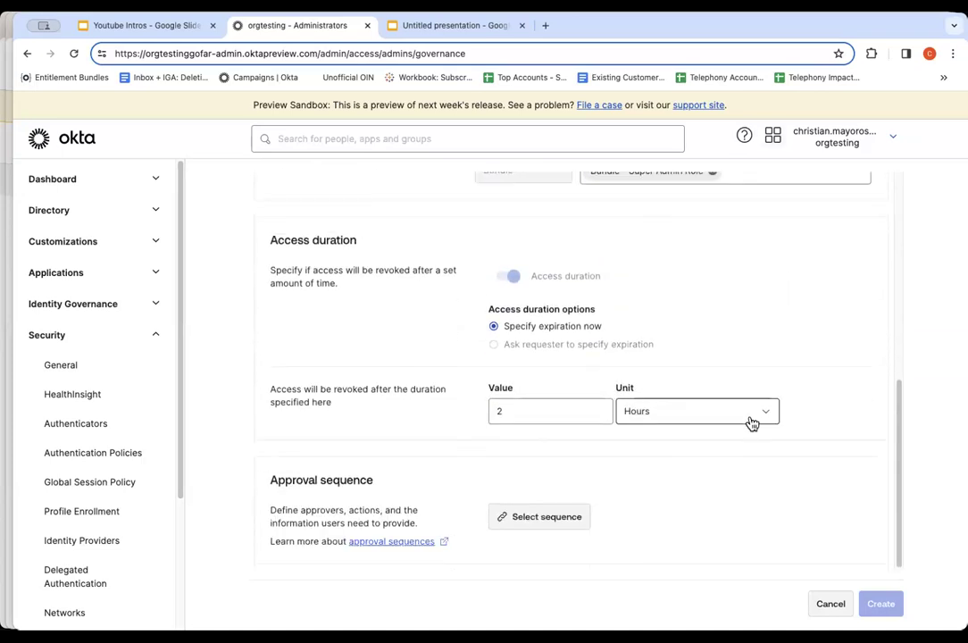
click(696, 411)
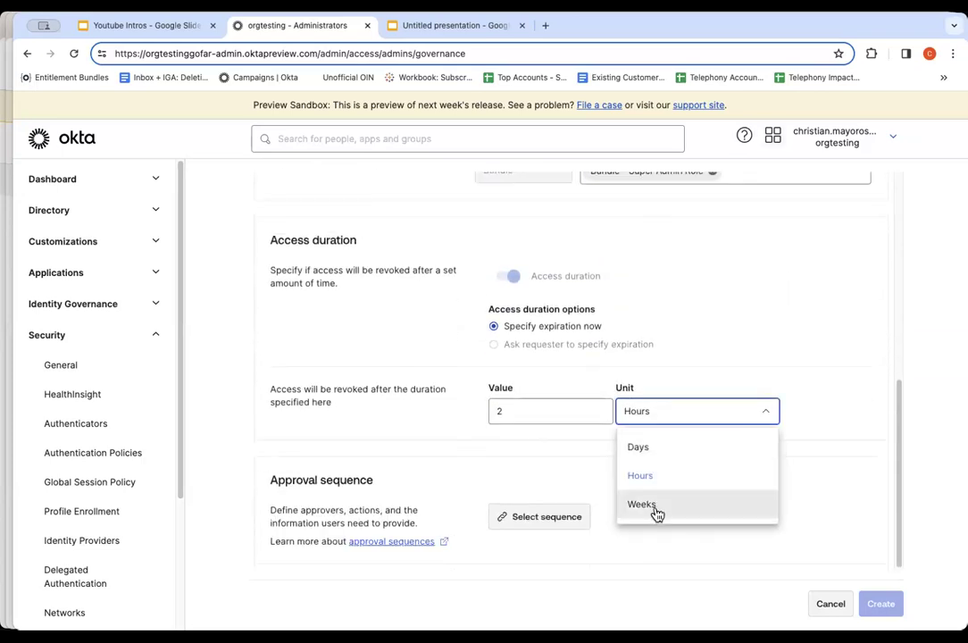
mouse_move(563, 447)
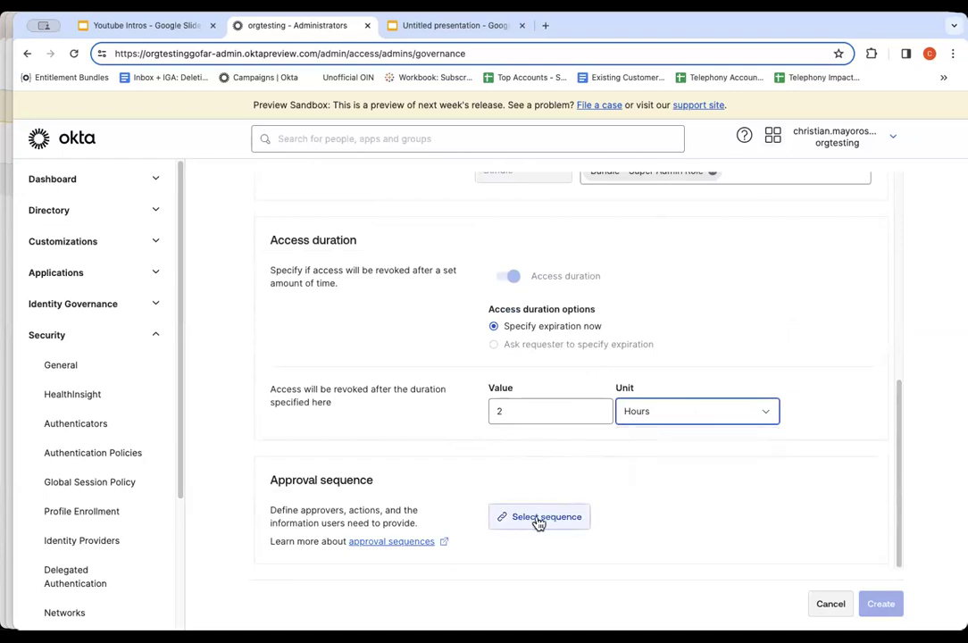
Step: Begin the approval sequence with the requester's manager as first approver
click(539, 516)
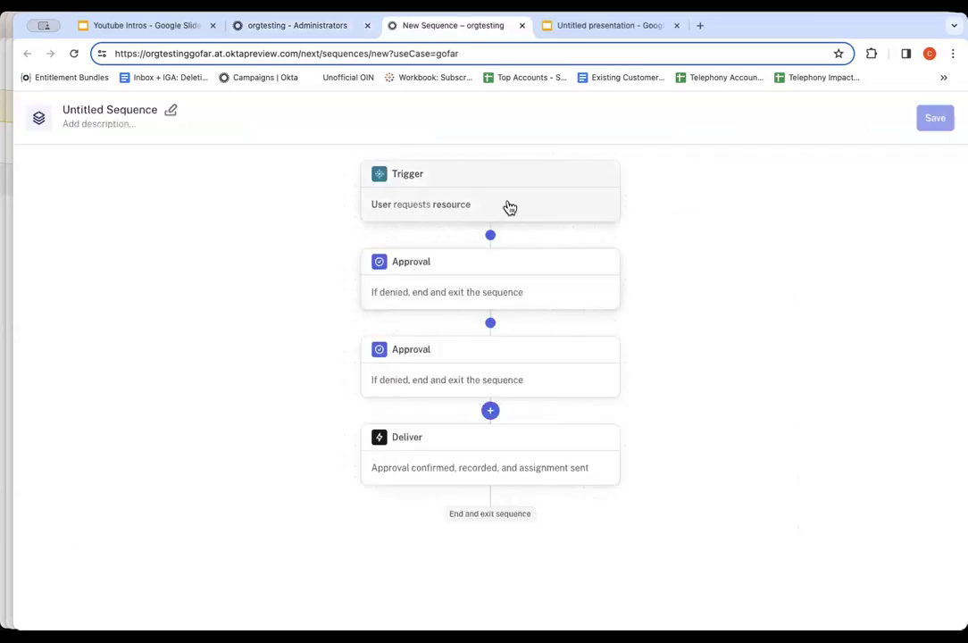
click(489, 190)
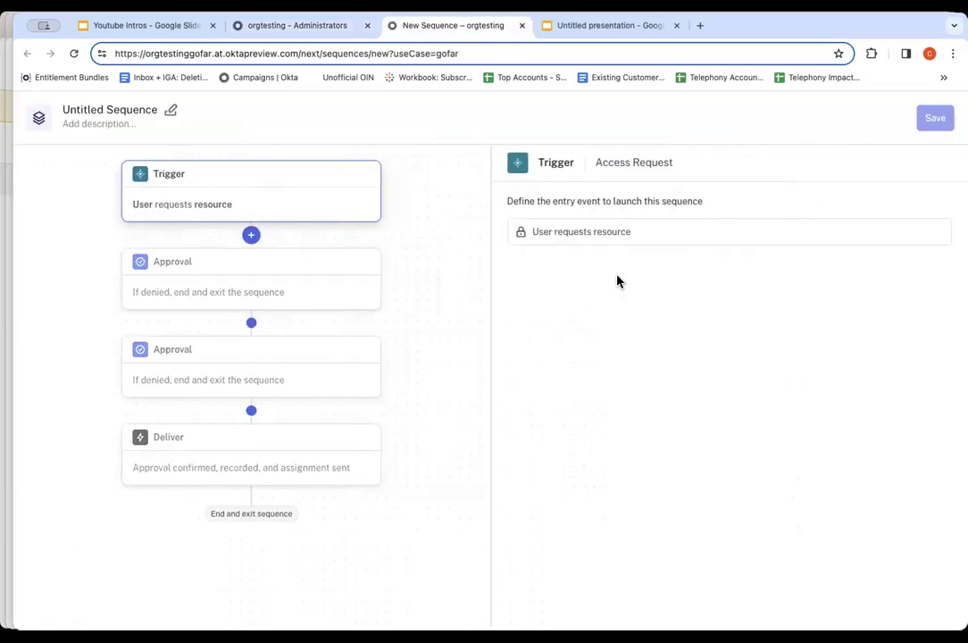
mouse_move(671, 257)
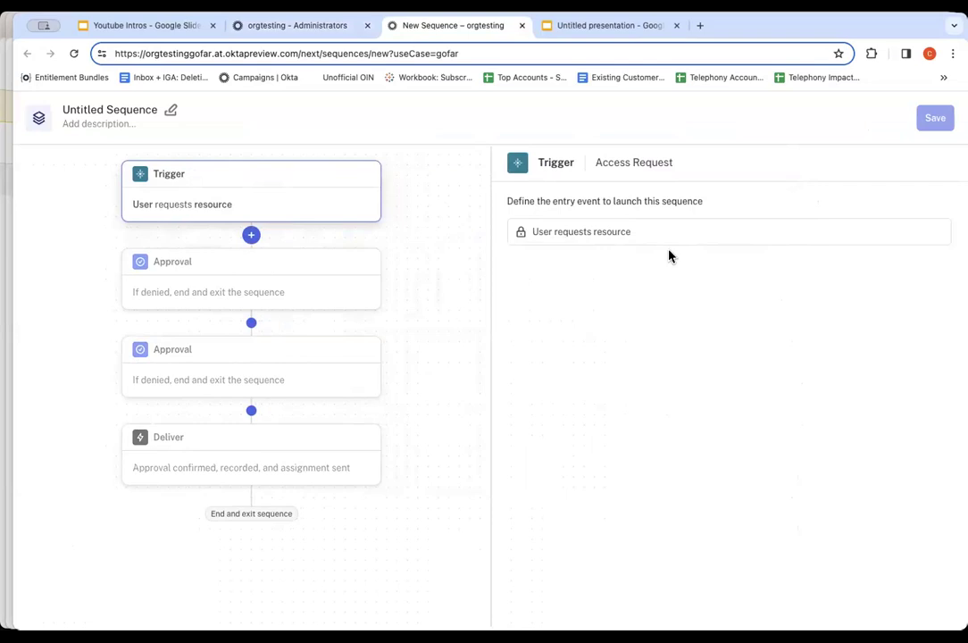
mouse_move(278, 286)
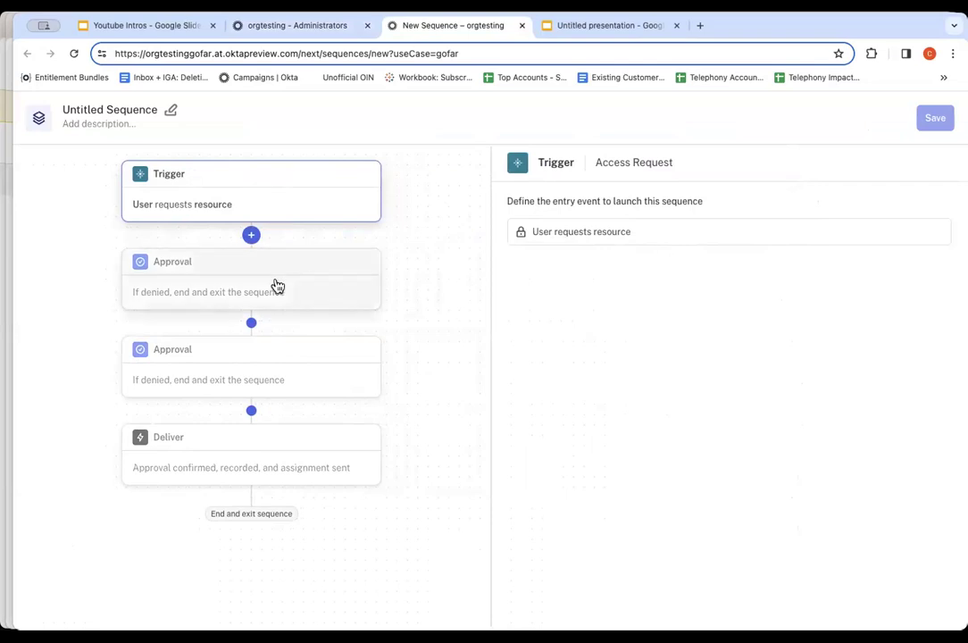
click(250, 277)
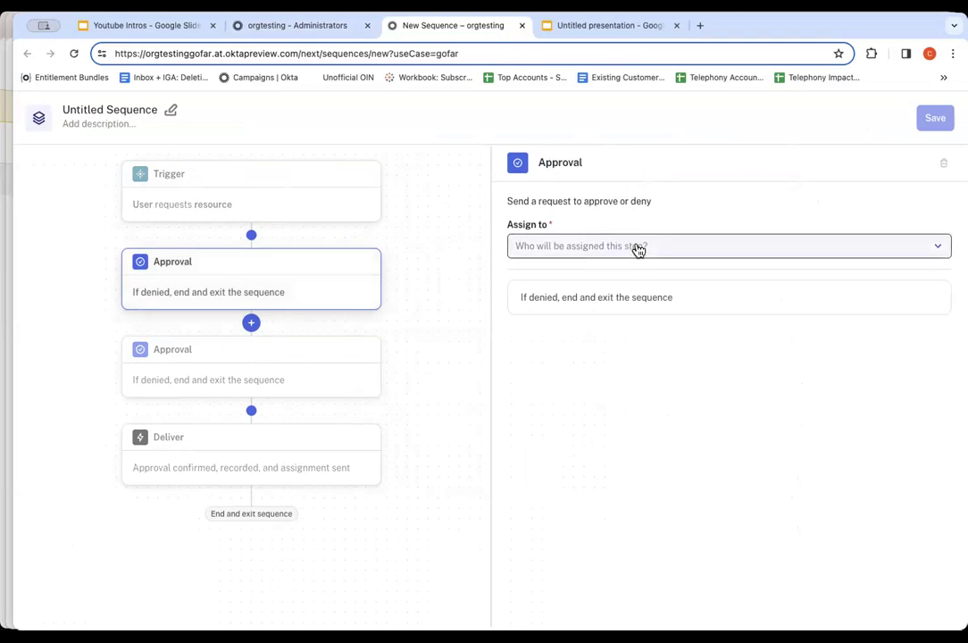
click(729, 246)
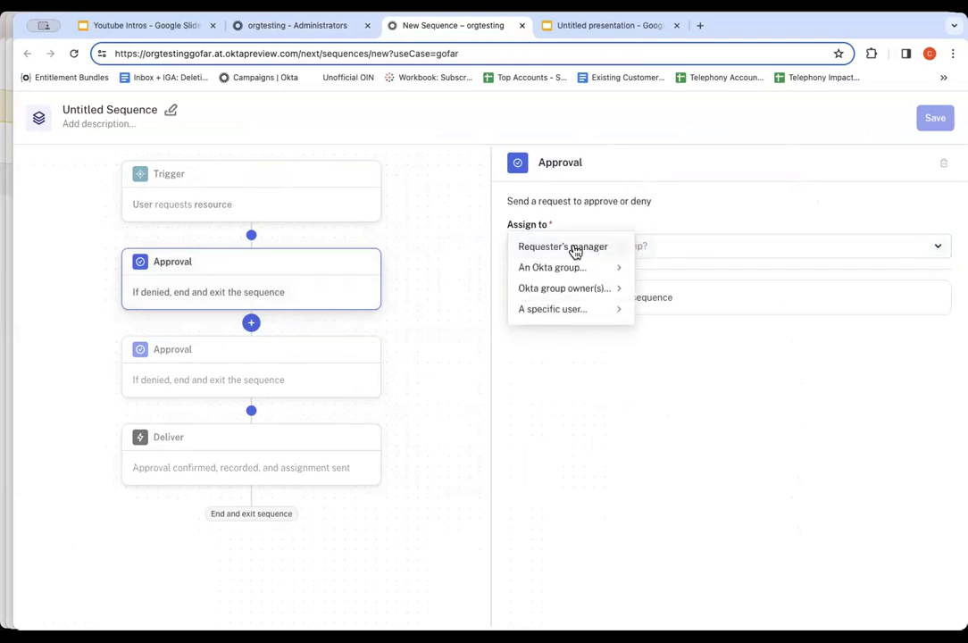
click(563, 247)
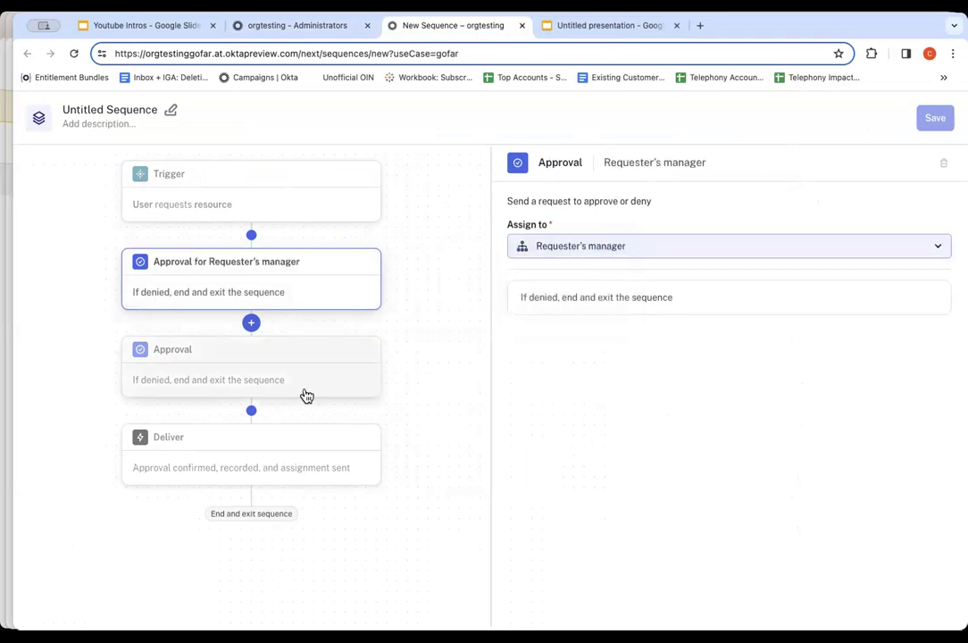
Step: Add SuperAdmin-Requester-Group owners as second approver and review the Deliver step
click(728, 246)
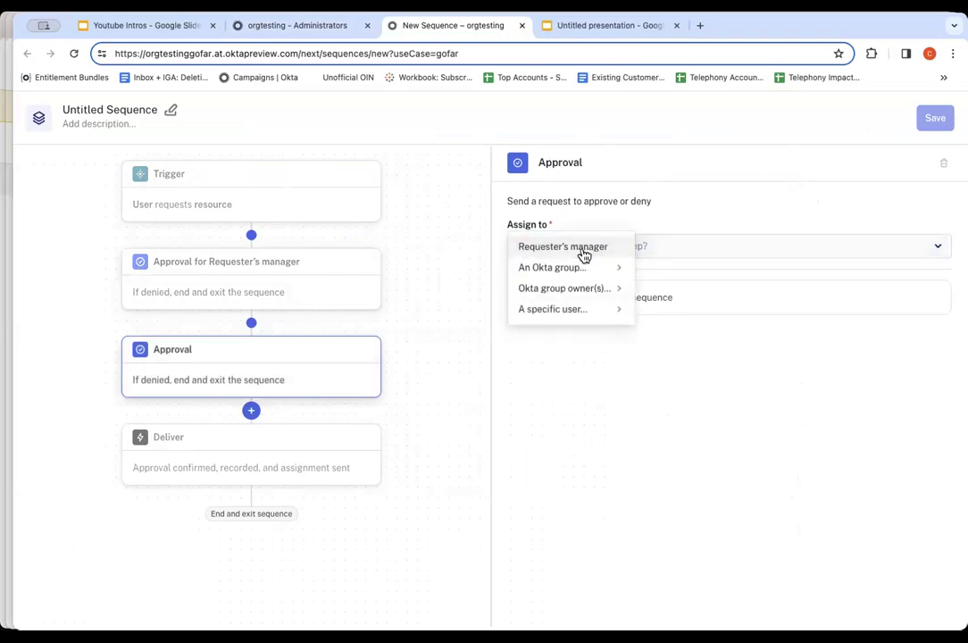
click(565, 288)
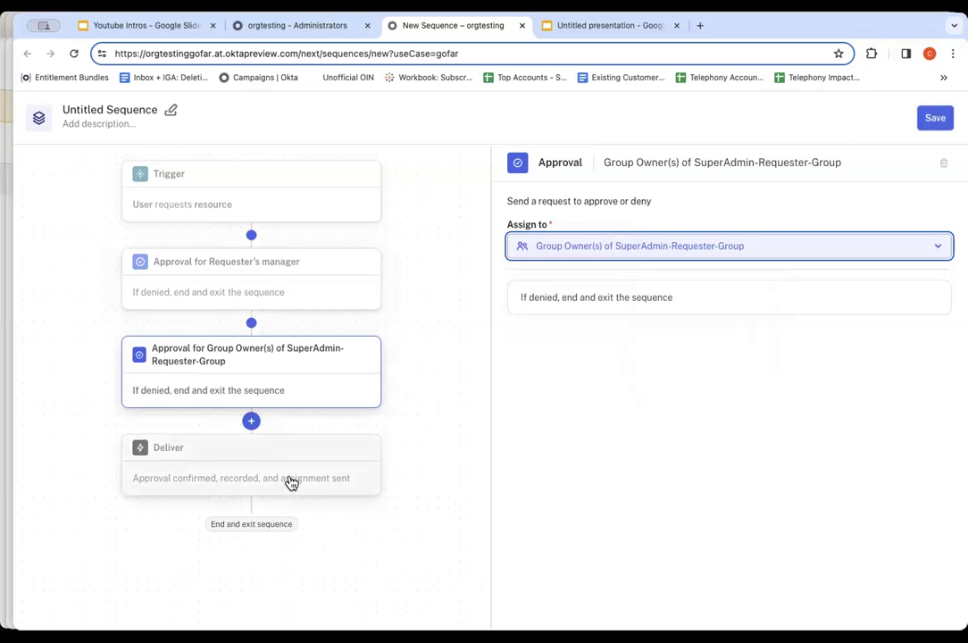
click(250, 465)
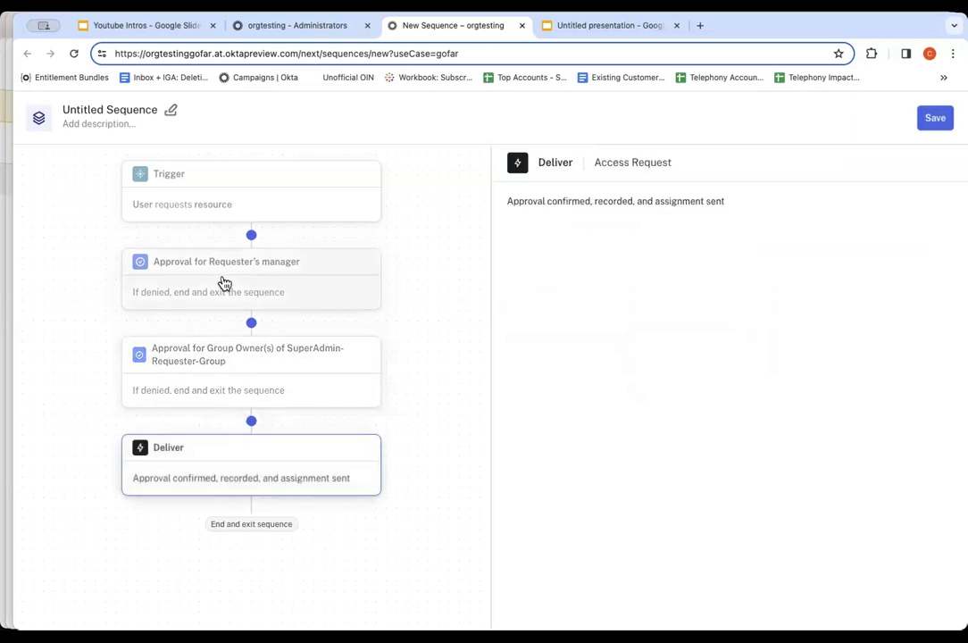
mouse_move(250, 236)
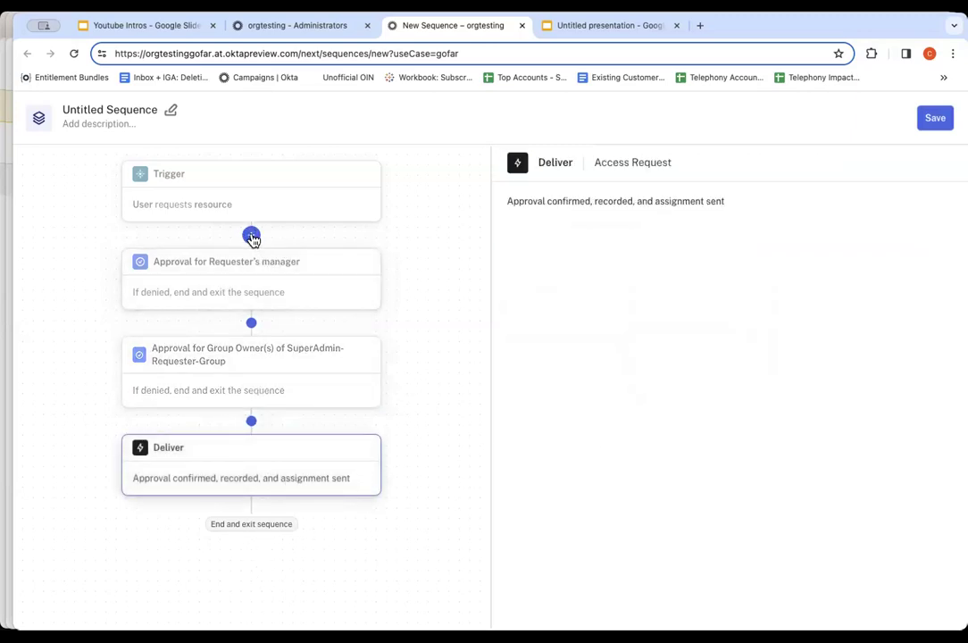
Step: Add a requester question 'Why do you need this level of access?' as Text after the trigger
click(250, 236)
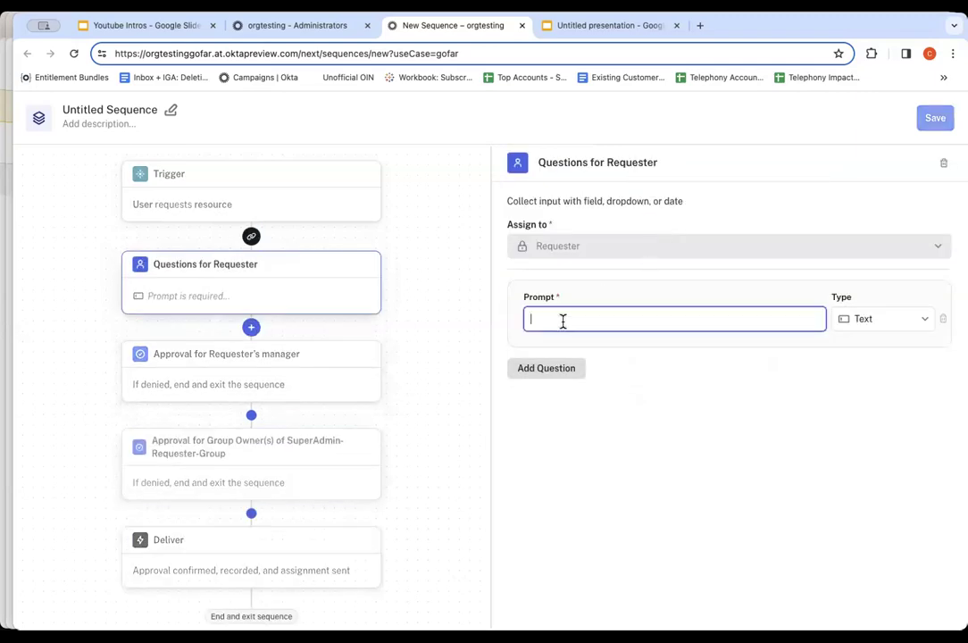
text(Why do y)
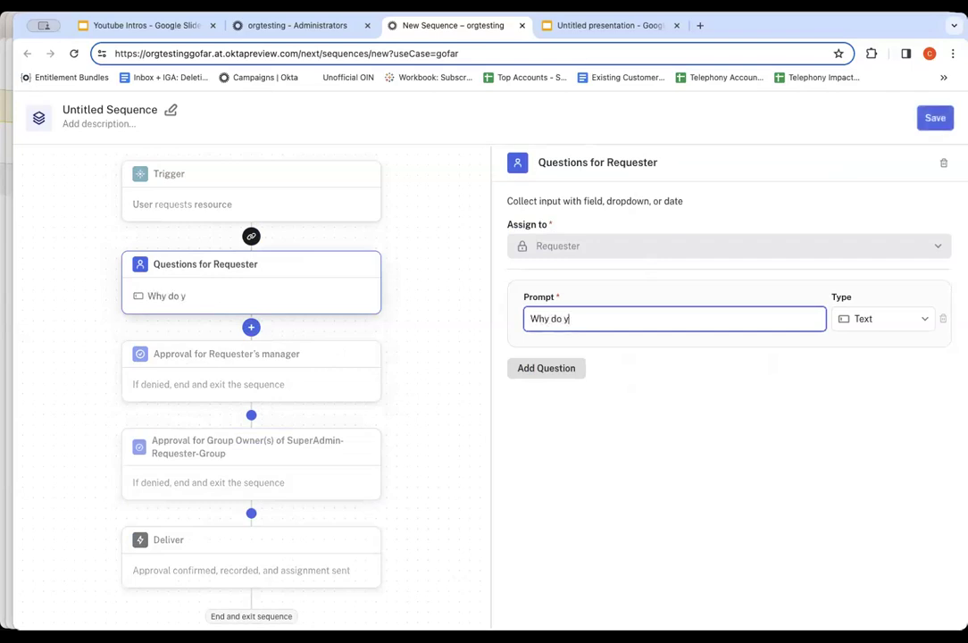
text(ou need this)
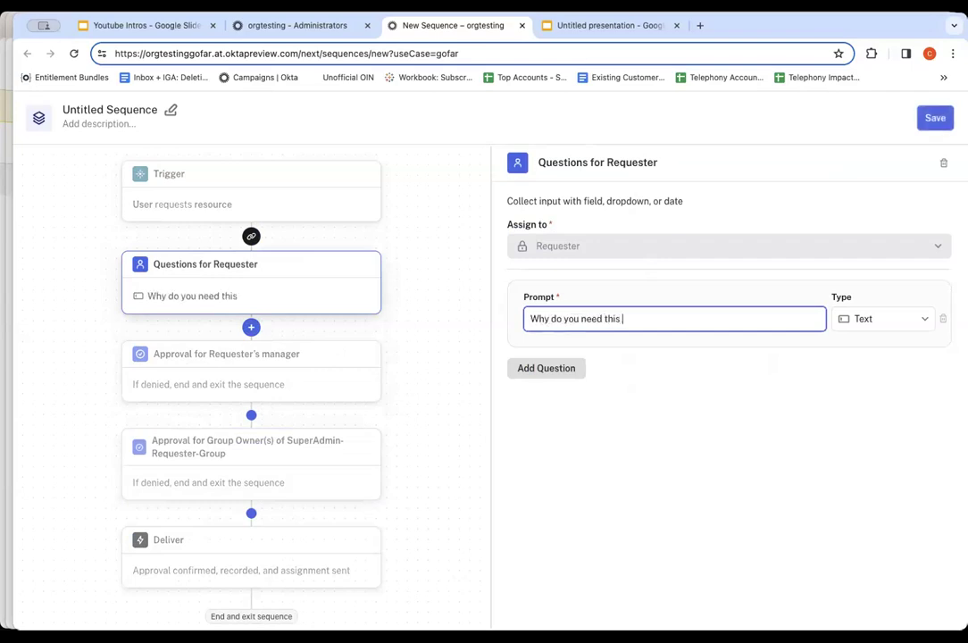
text(level of acces)
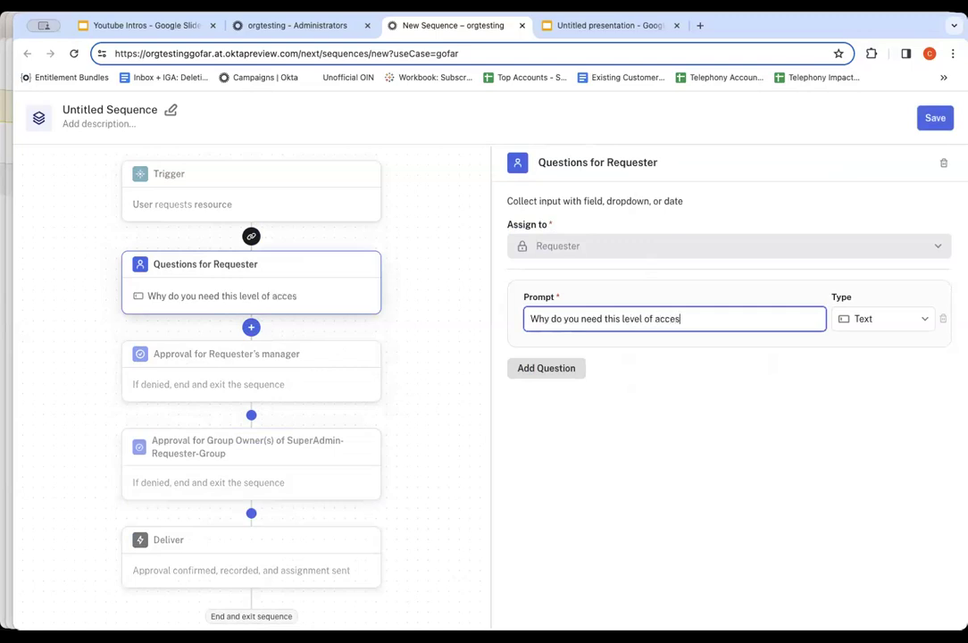
text(s?)
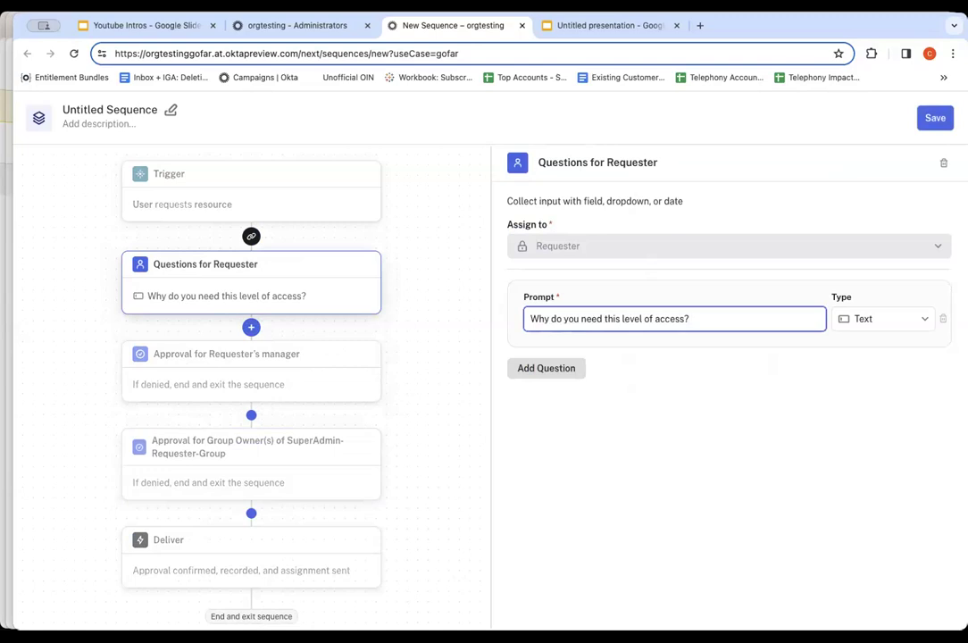
mouse_move(410, 325)
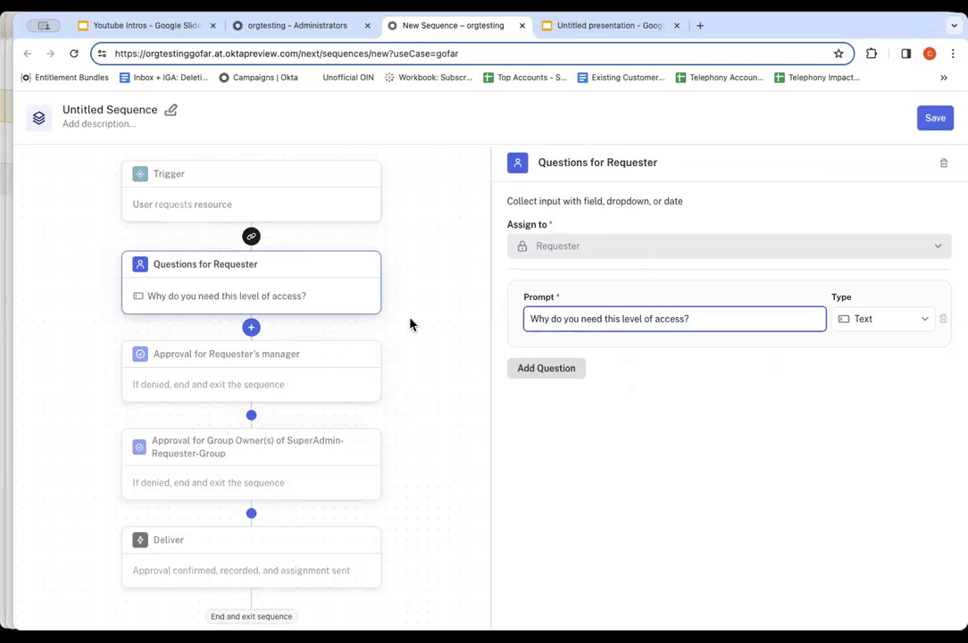
Step: Save the sequence as 'Super Admin Sequence' with description 'Re-usable'
click(935, 118)
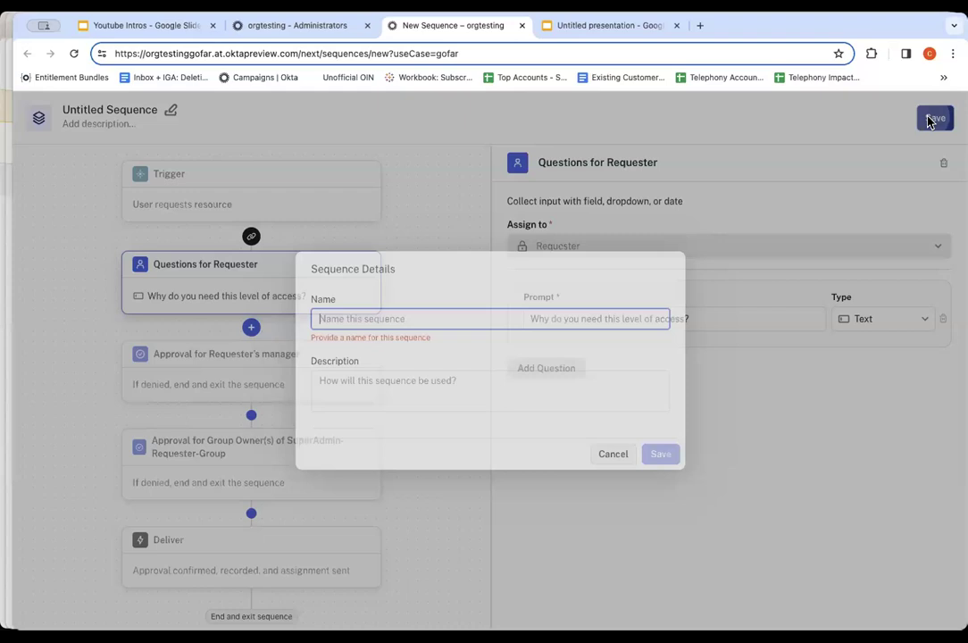
text(Super Admin)
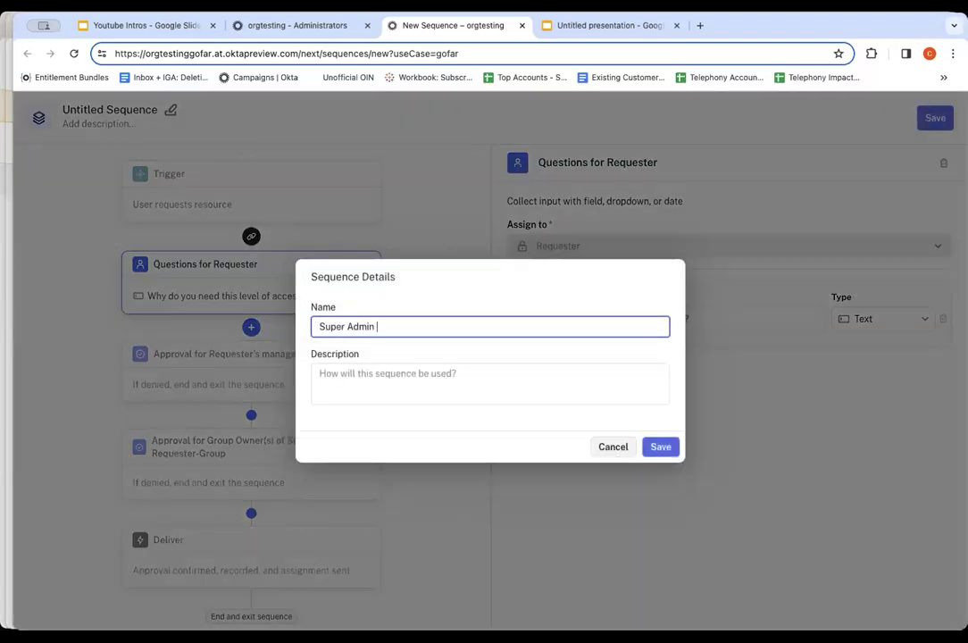
text(Sequenc)
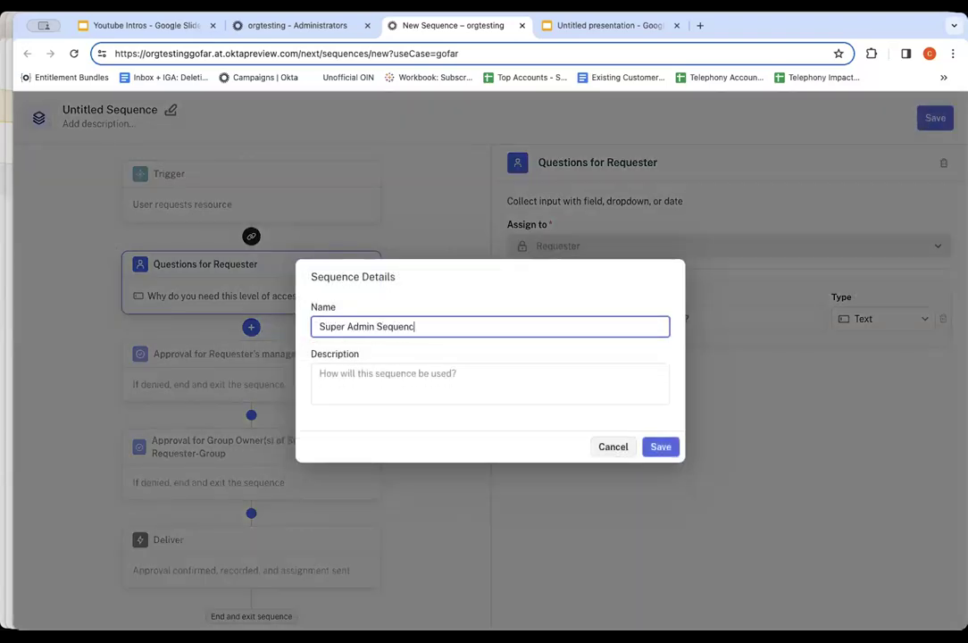
text(Re-u)
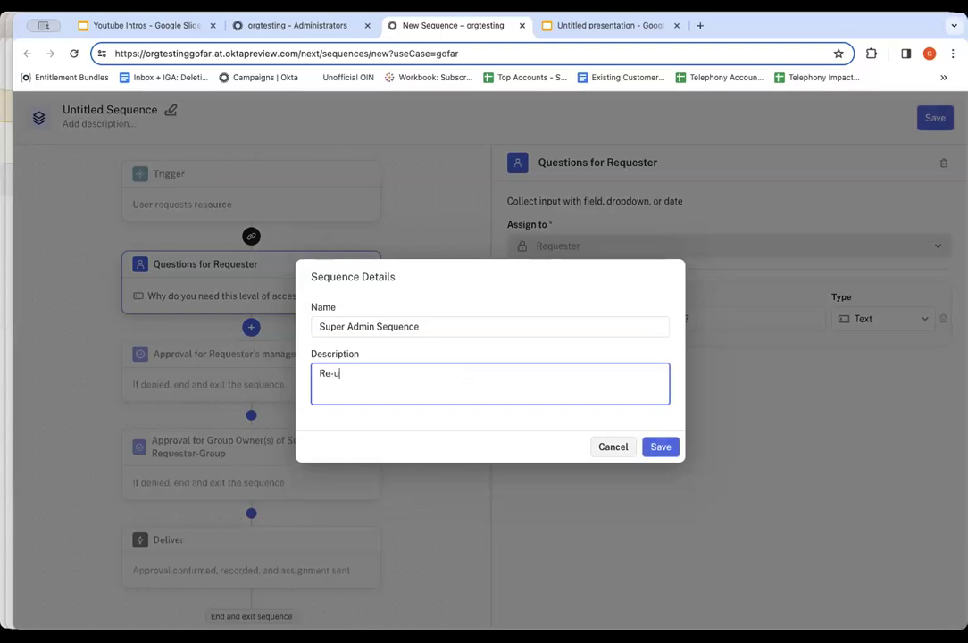
text(sable)
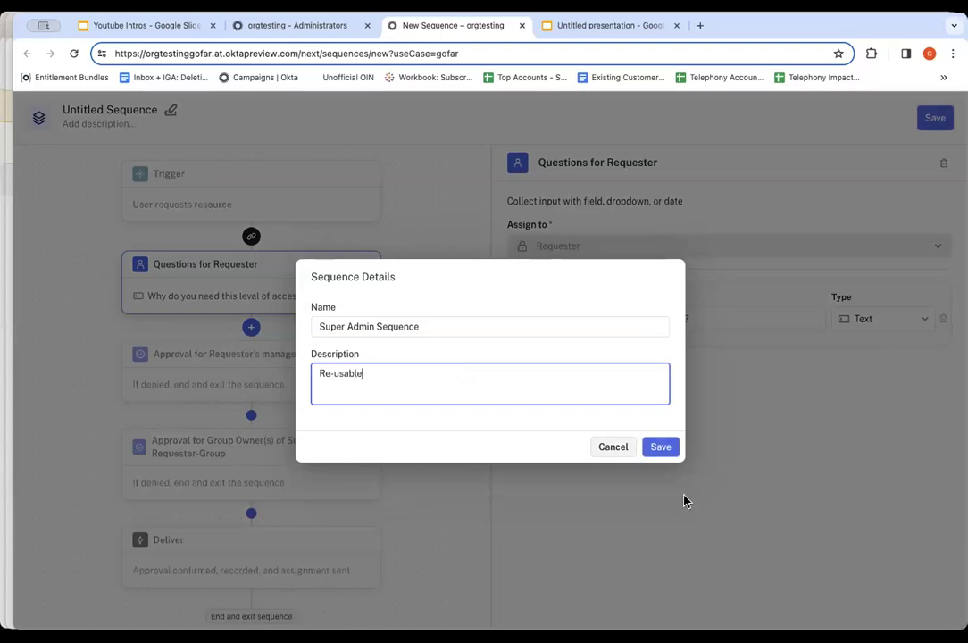
click(661, 447)
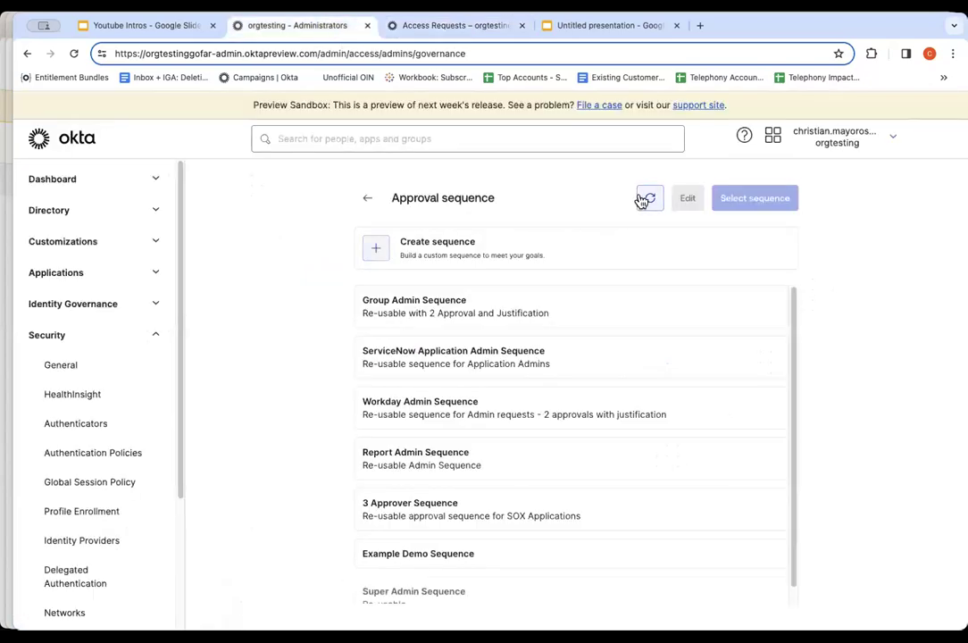
Step: Select Super Admin Sequence as the condition's approval sequence and review the form
scroll(down, 3)
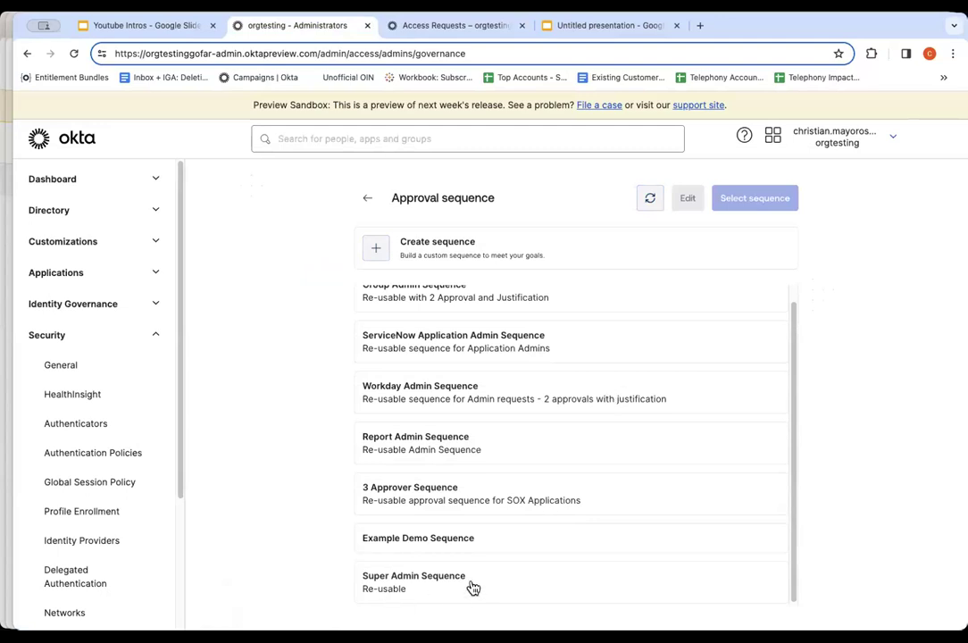
click(415, 585)
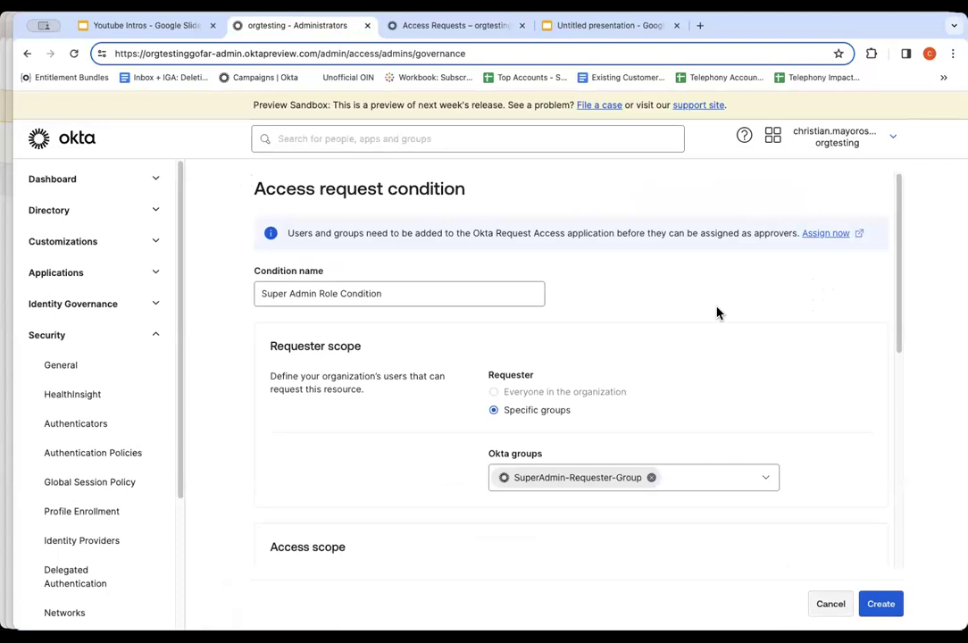
scroll(down, 3)
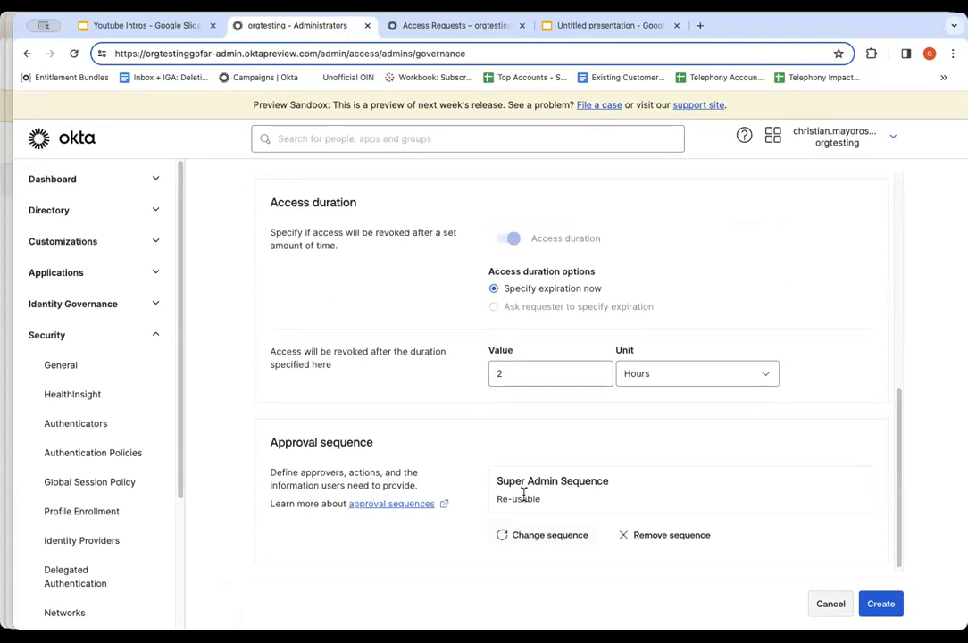
mouse_move(664, 505)
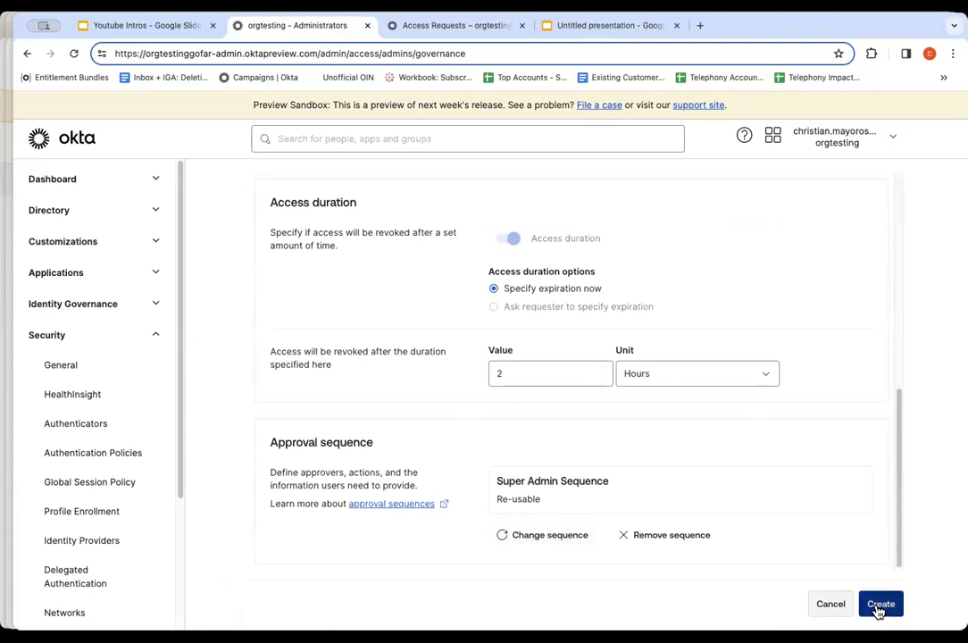
Step: Create the condition and open its actions menu in the Access request conditions list
click(881, 604)
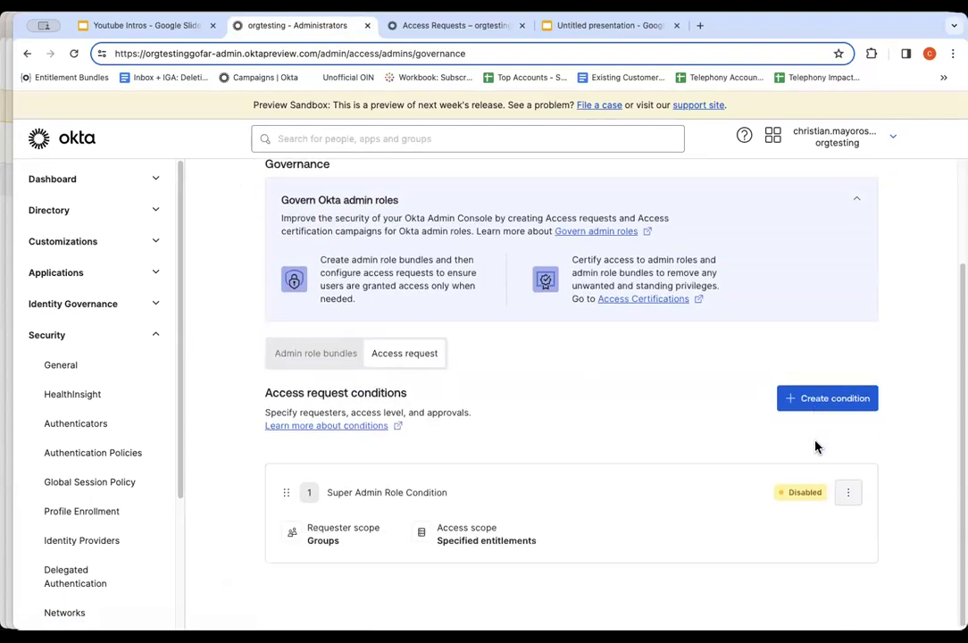
scroll(down, 3)
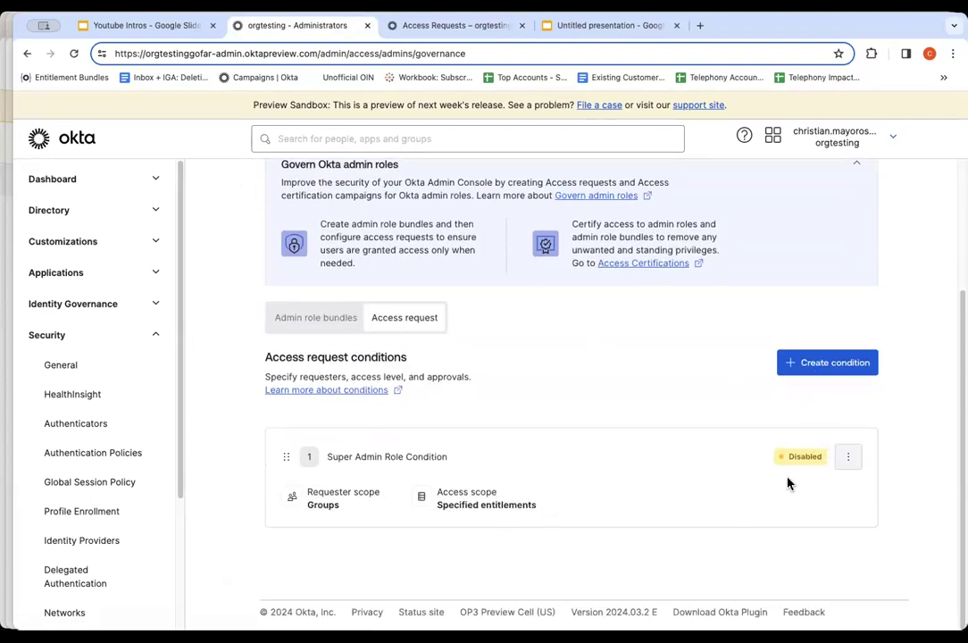
click(846, 457)
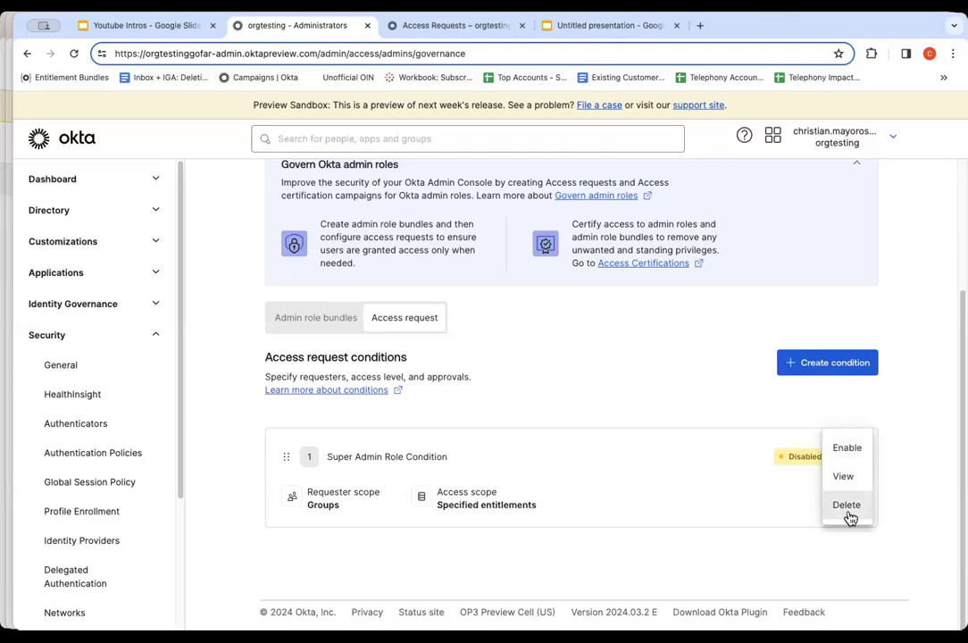
mouse_move(846, 446)
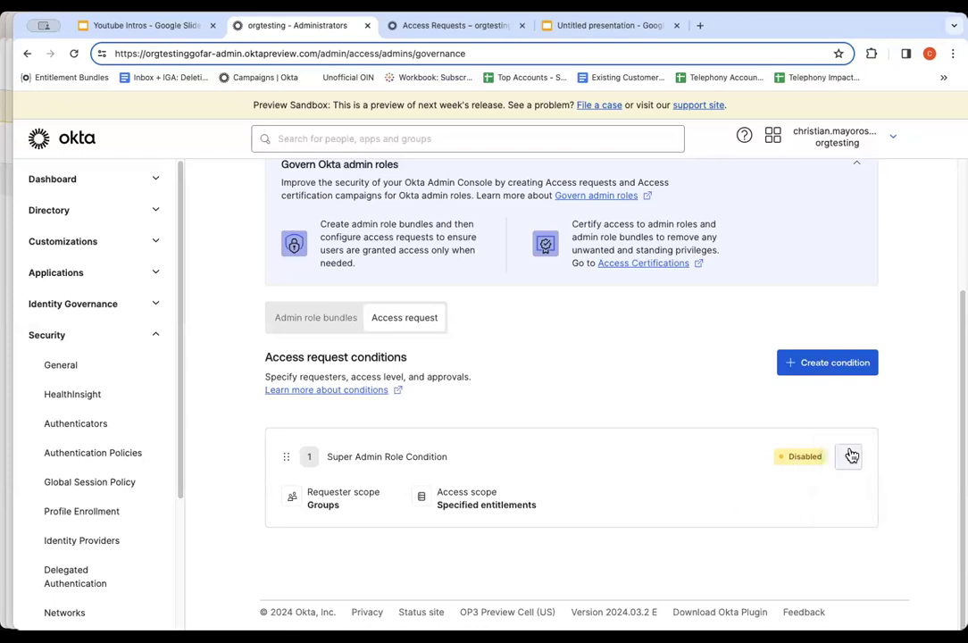
click(850, 457)
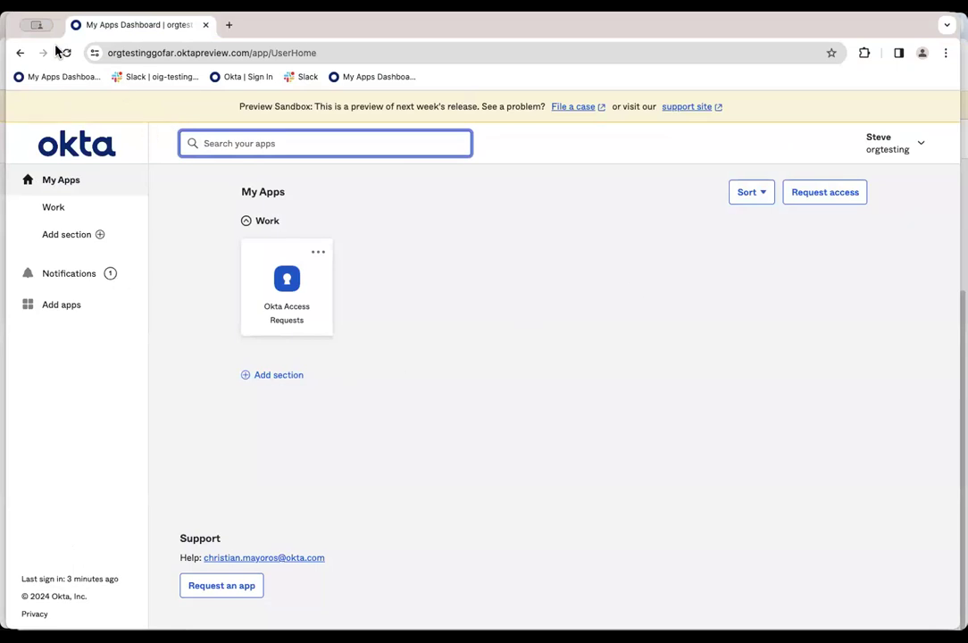
Step: From Steve's My Apps page, begin a new access request
click(66, 54)
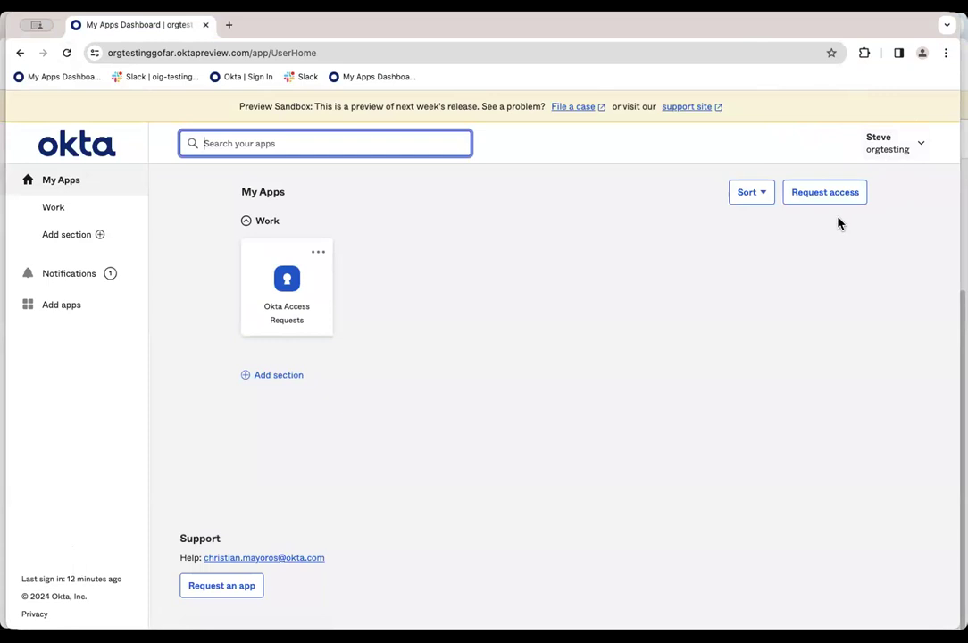
mouse_move(823, 193)
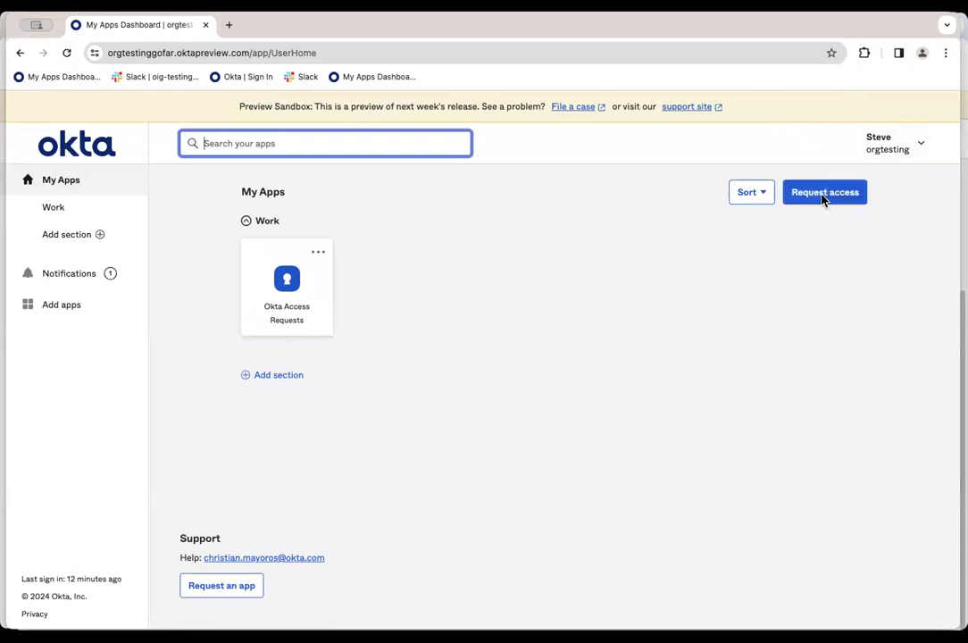
click(825, 193)
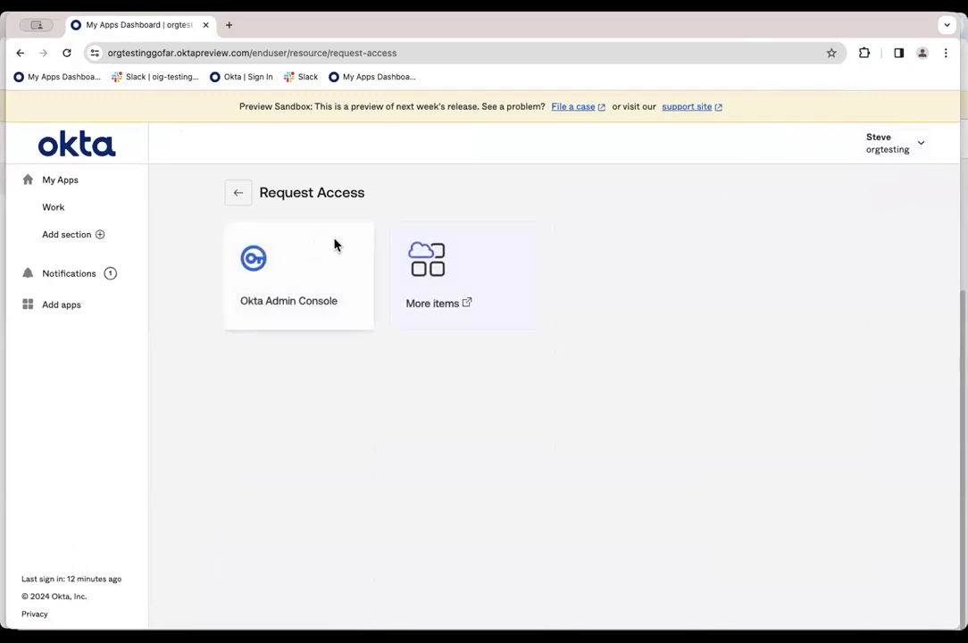
mouse_move(296, 259)
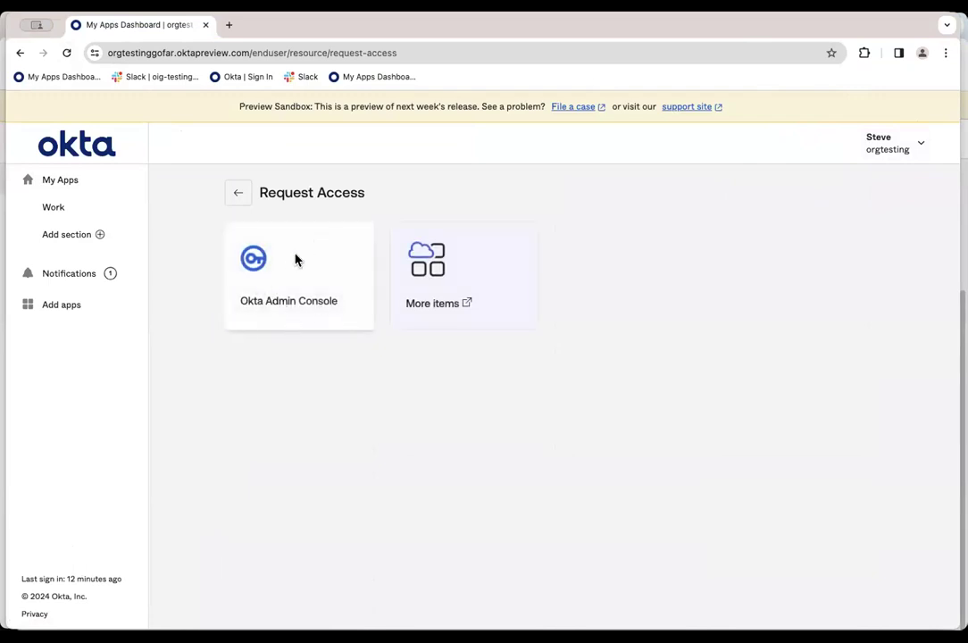
Step: Submit a request for Okta Admin Console, Bundle - Super Admin Role, justified 'I need it to manage some users'
click(290, 275)
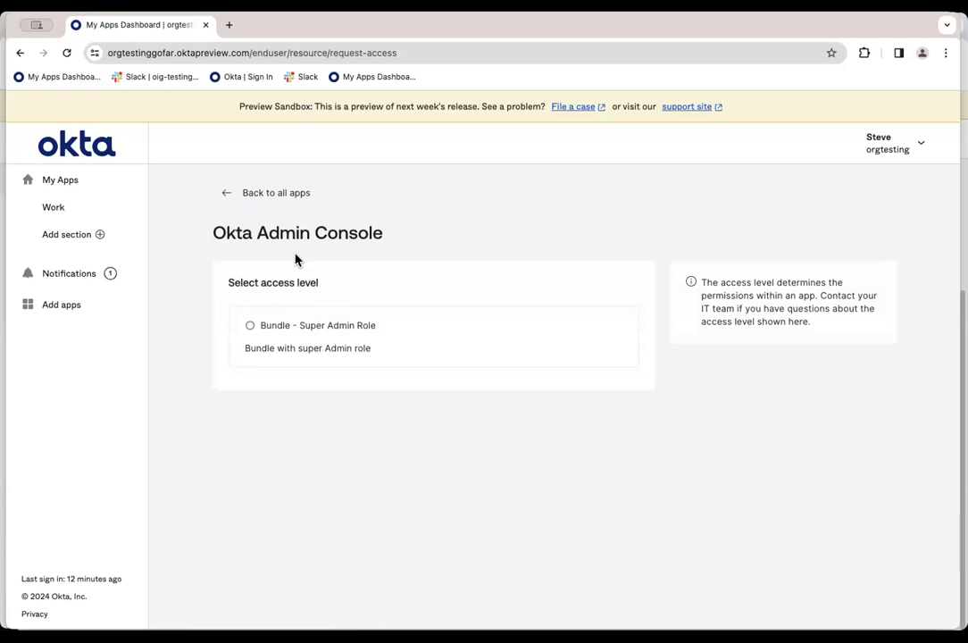
click(250, 325)
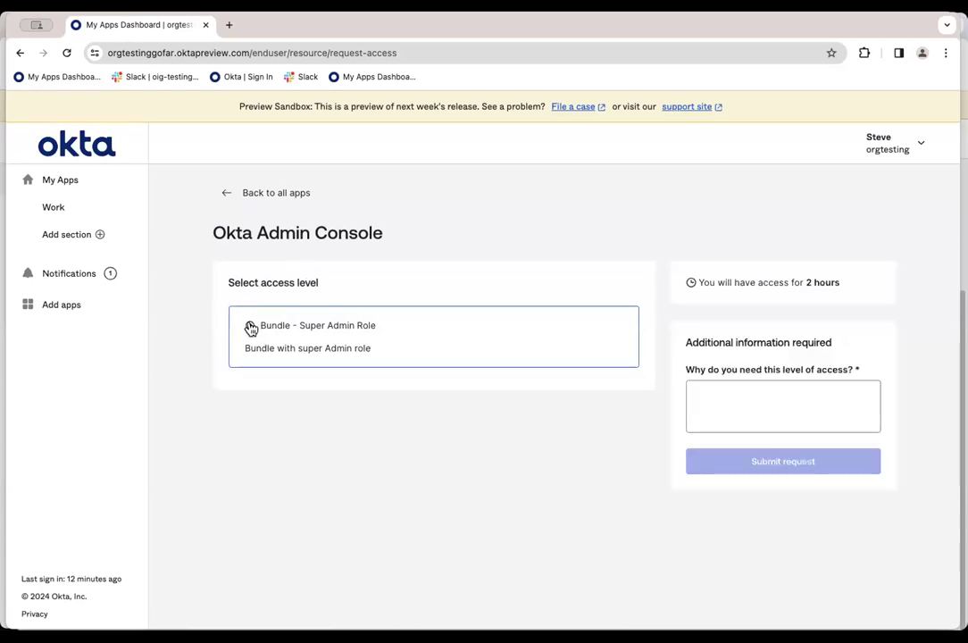
click(250, 325)
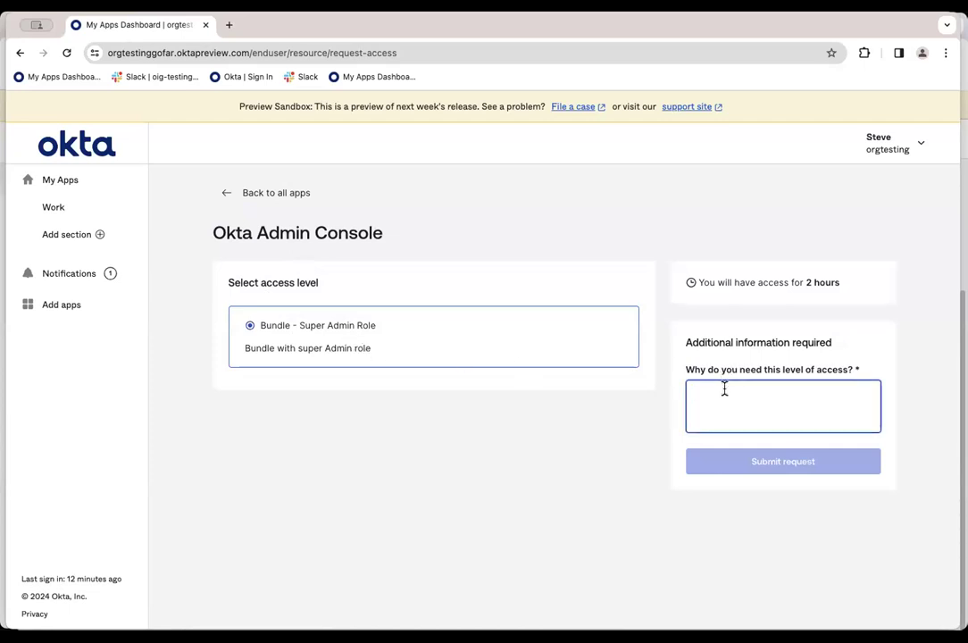
text(I need it)
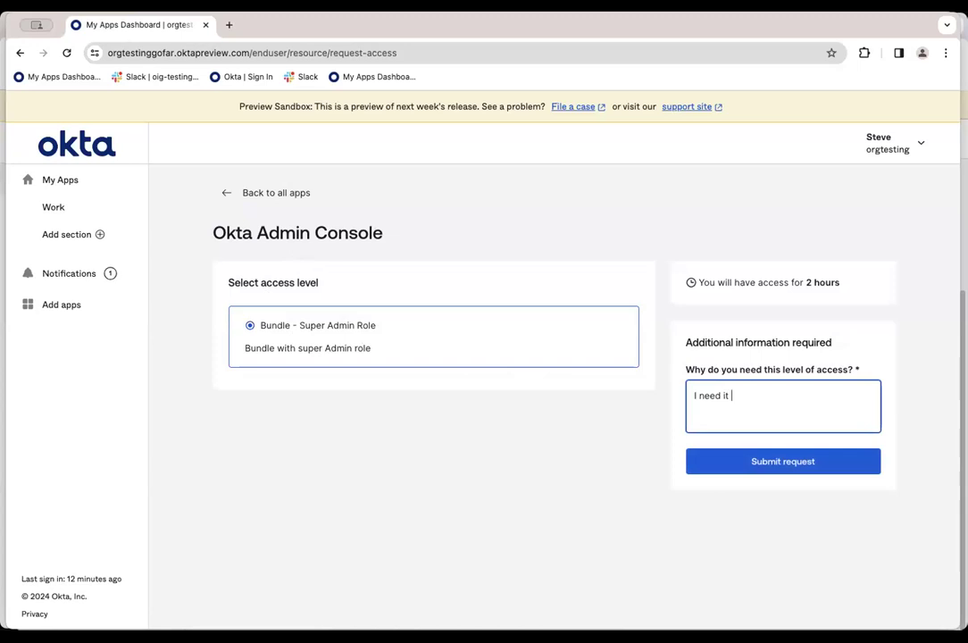
text(to manage so)
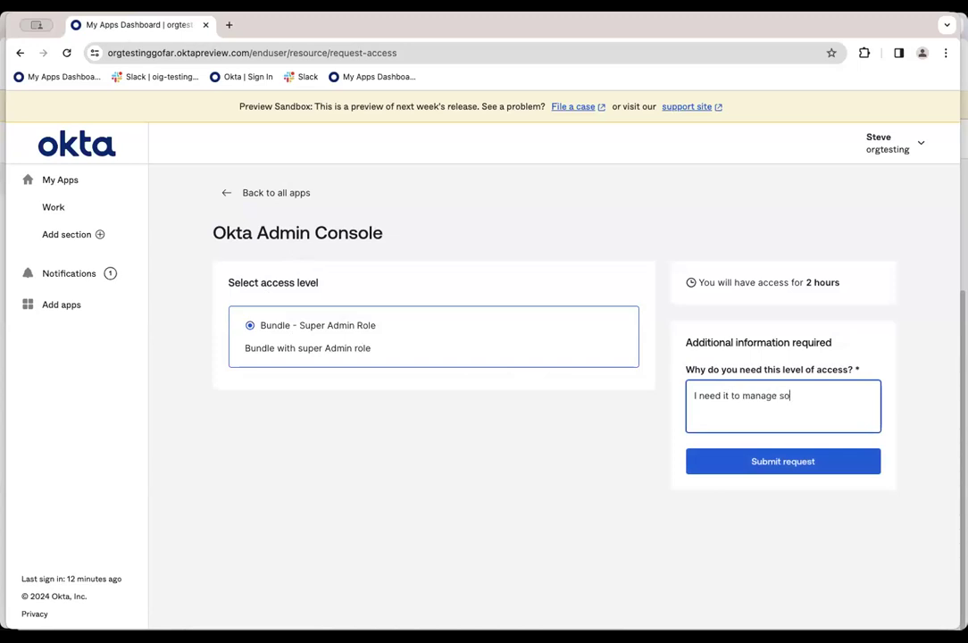
text(me users)
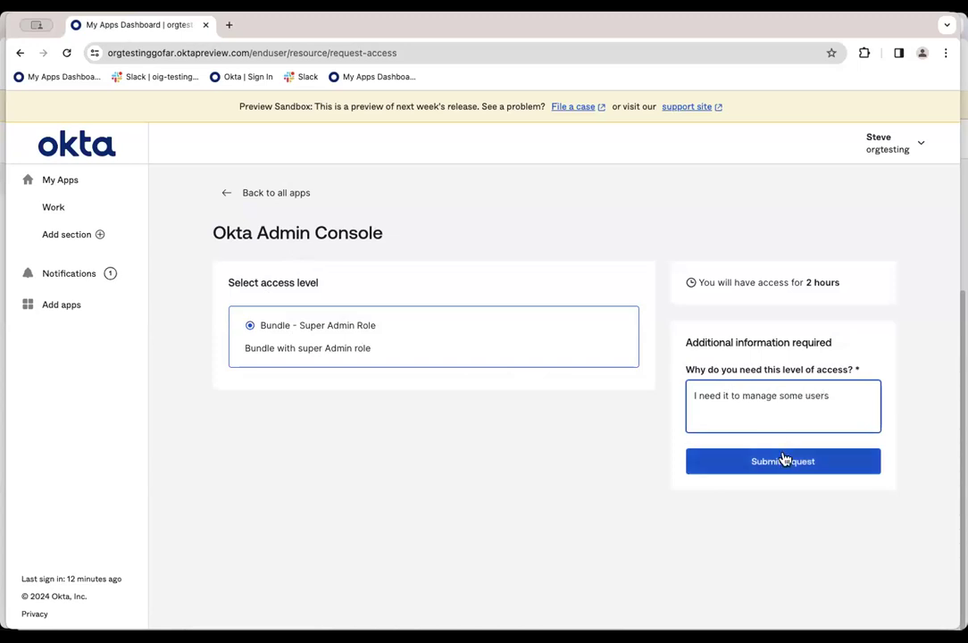
click(782, 460)
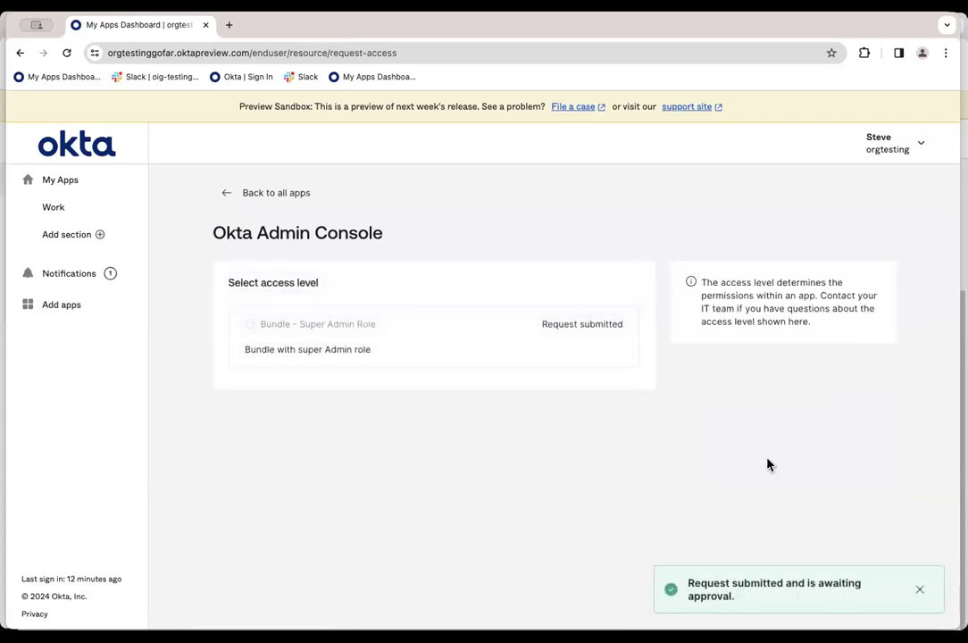
mouse_move(536, 84)
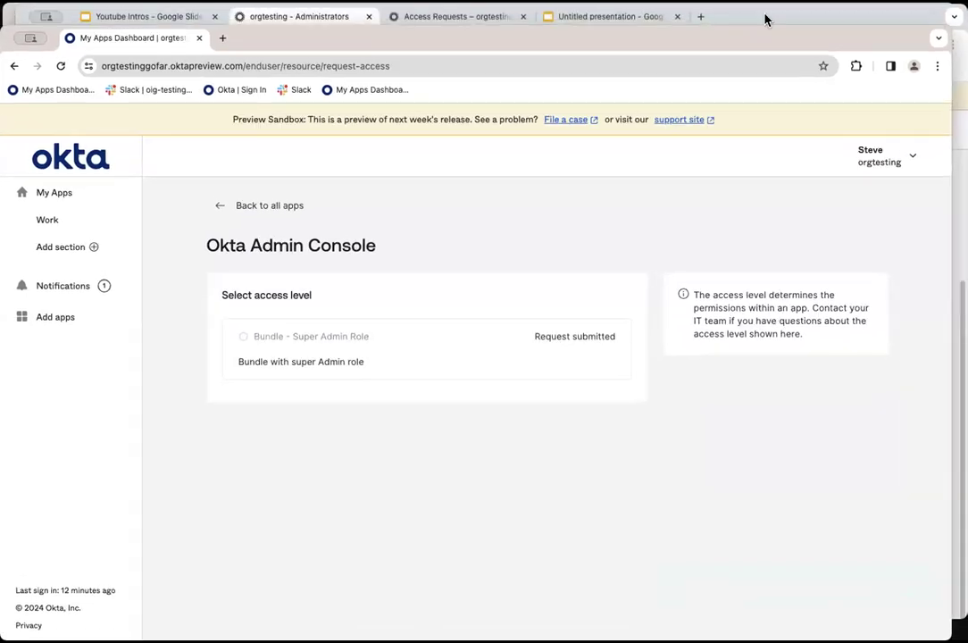
Step: In the admin console, reach the Access Requests inbox under Identity Governance showing Steve's pending request
click(300, 16)
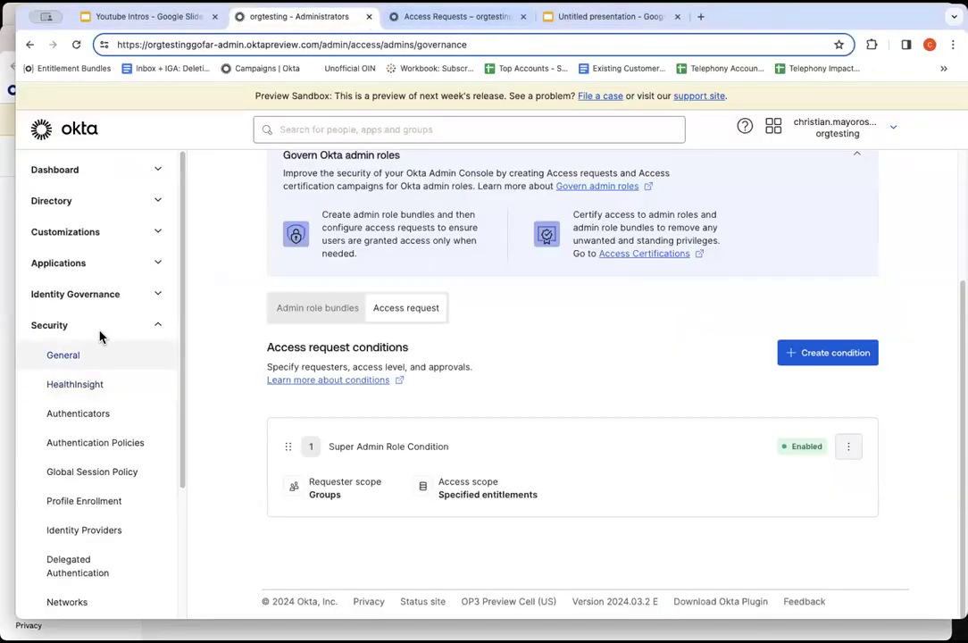
click(76, 293)
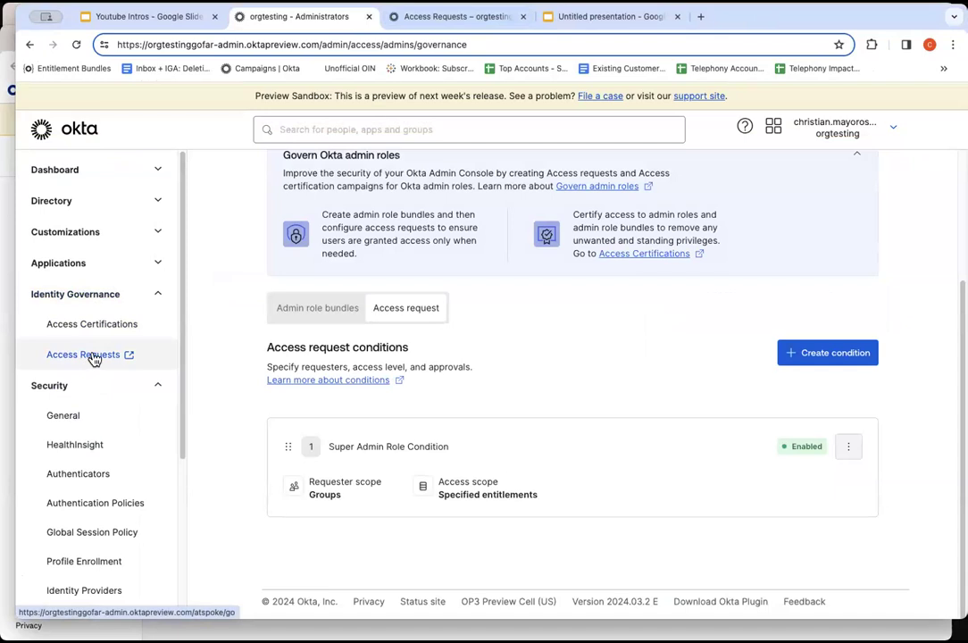
click(82, 354)
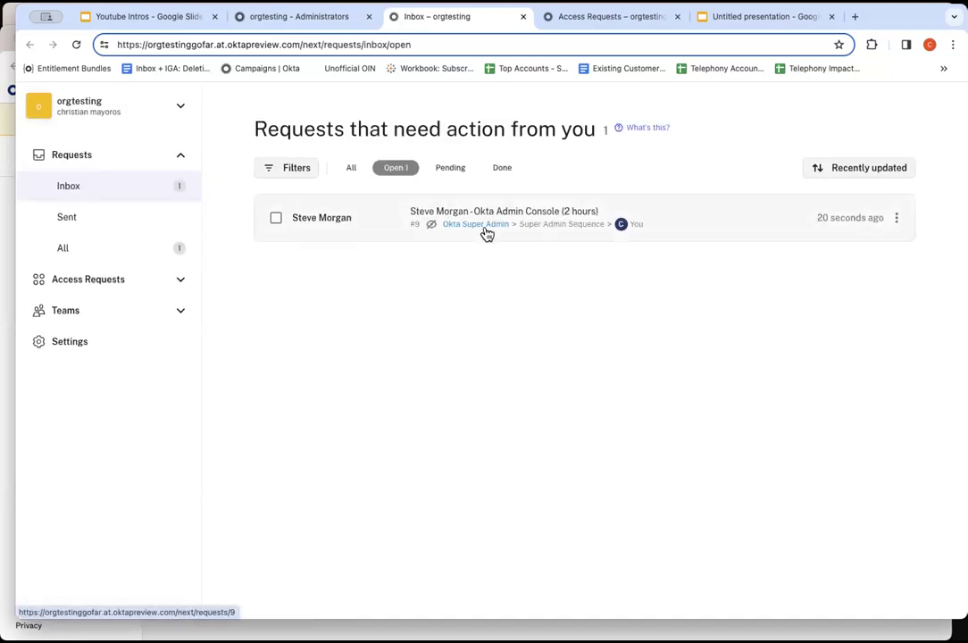
mouse_move(532, 236)
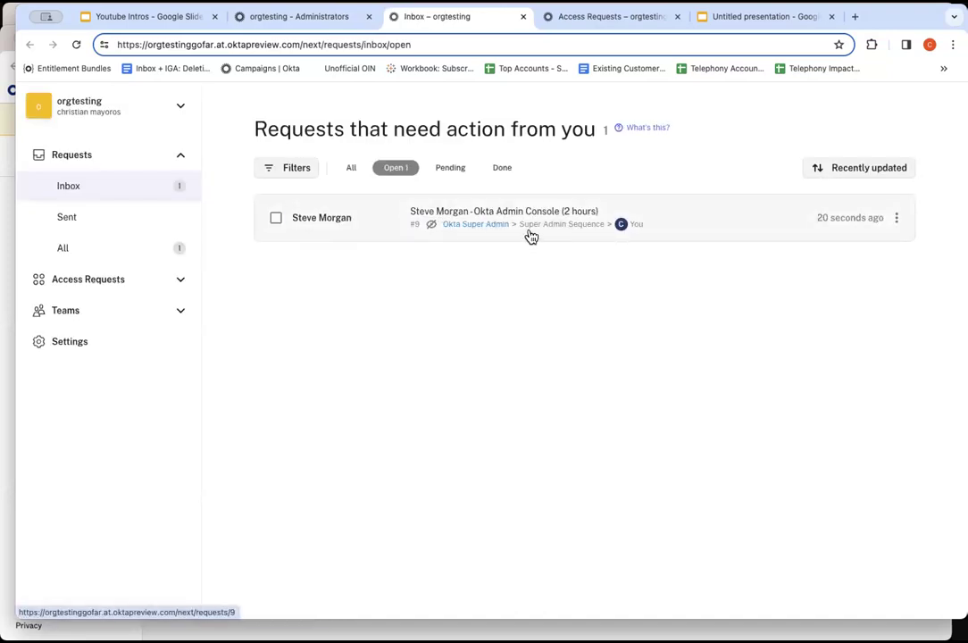
click(503, 218)
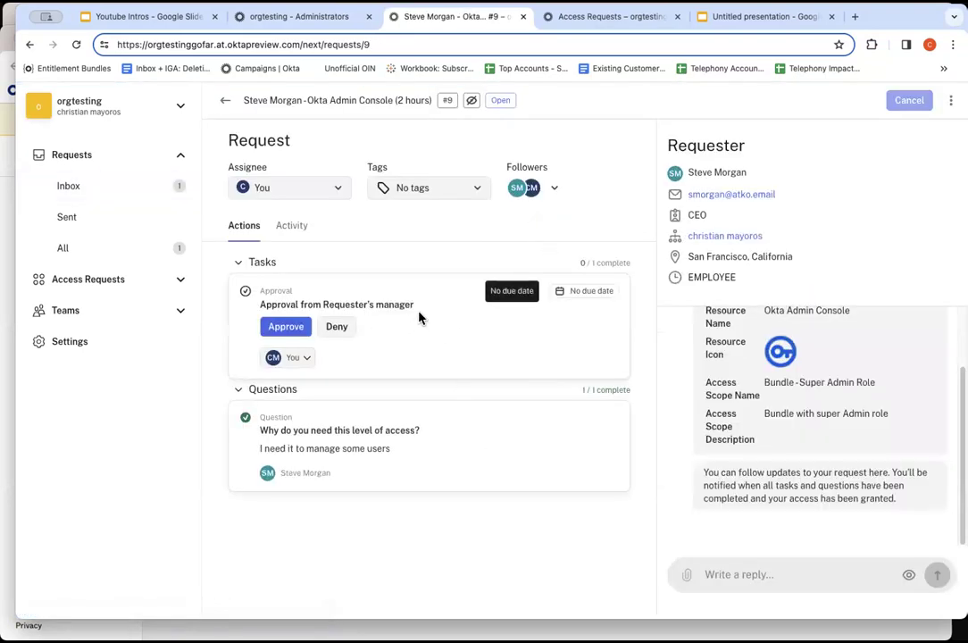
mouse_move(373, 348)
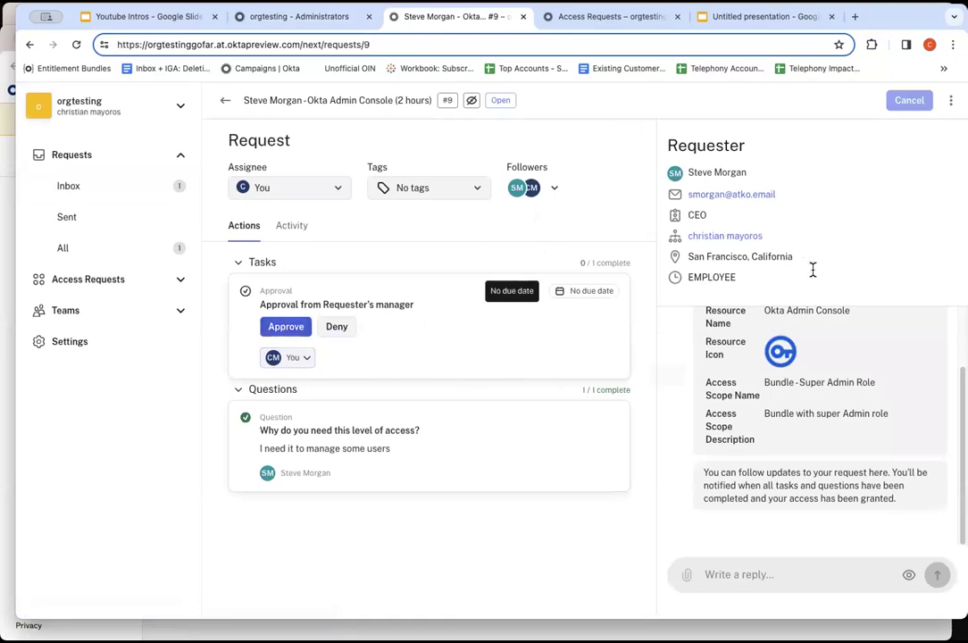
scroll(down, 3)
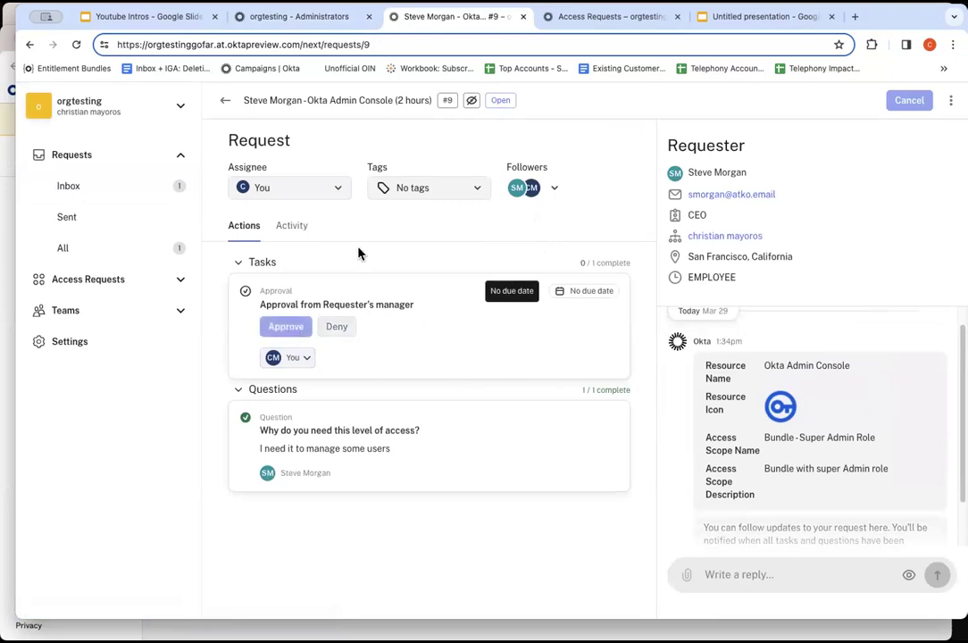
mouse_move(179, 228)
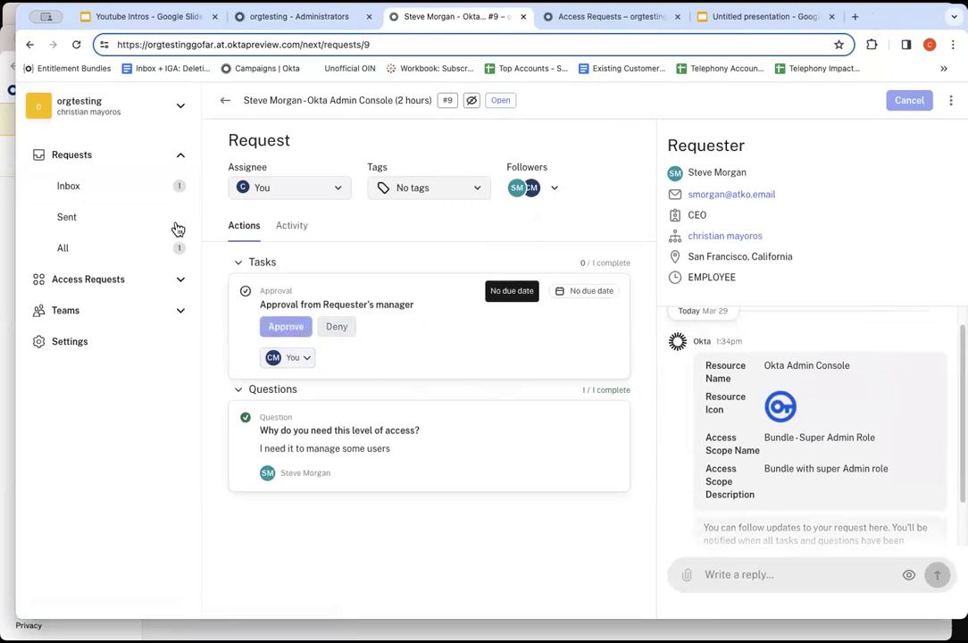
click(285, 325)
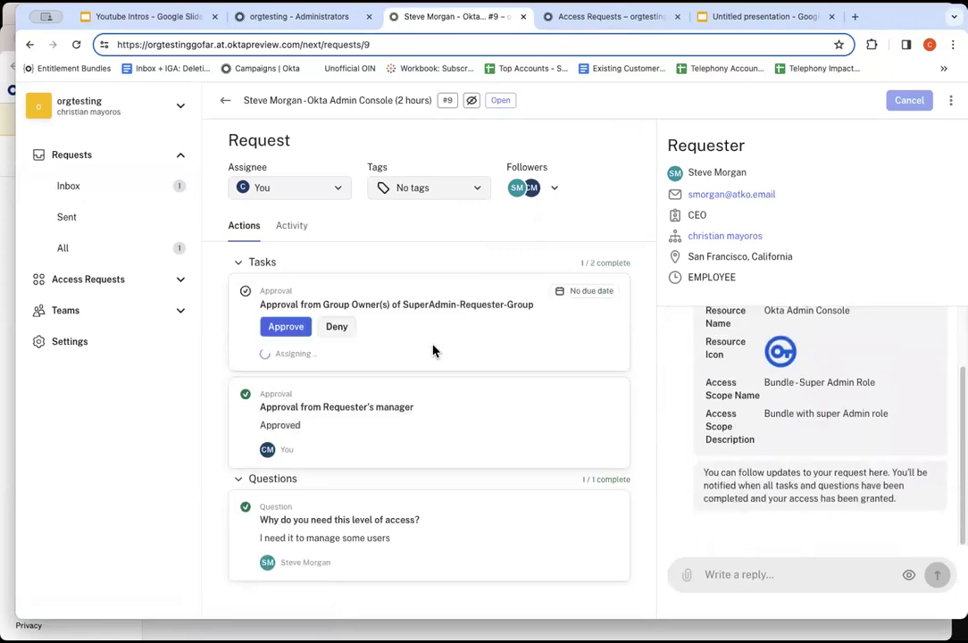
mouse_move(402, 366)
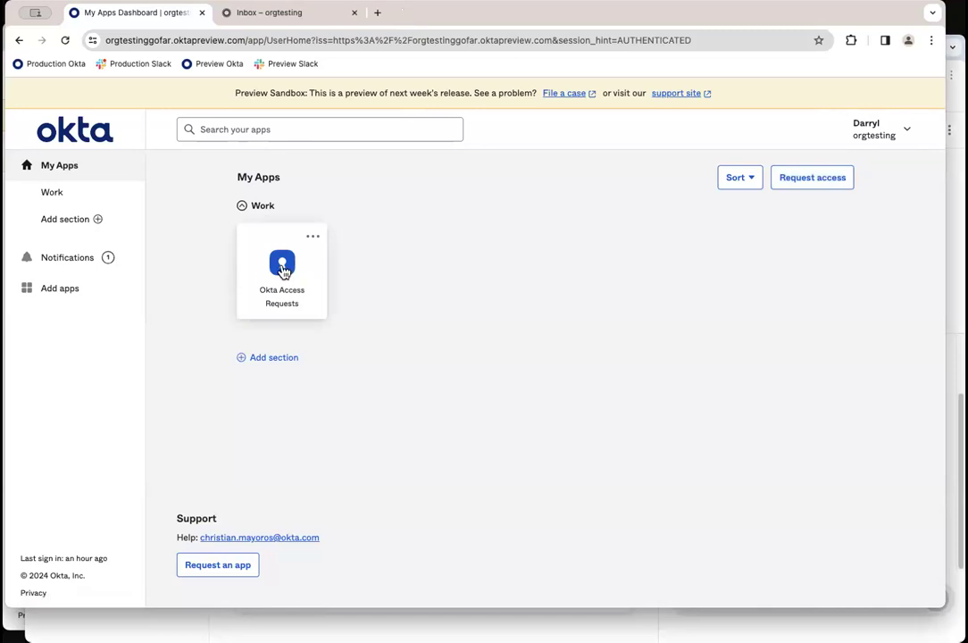
click(282, 267)
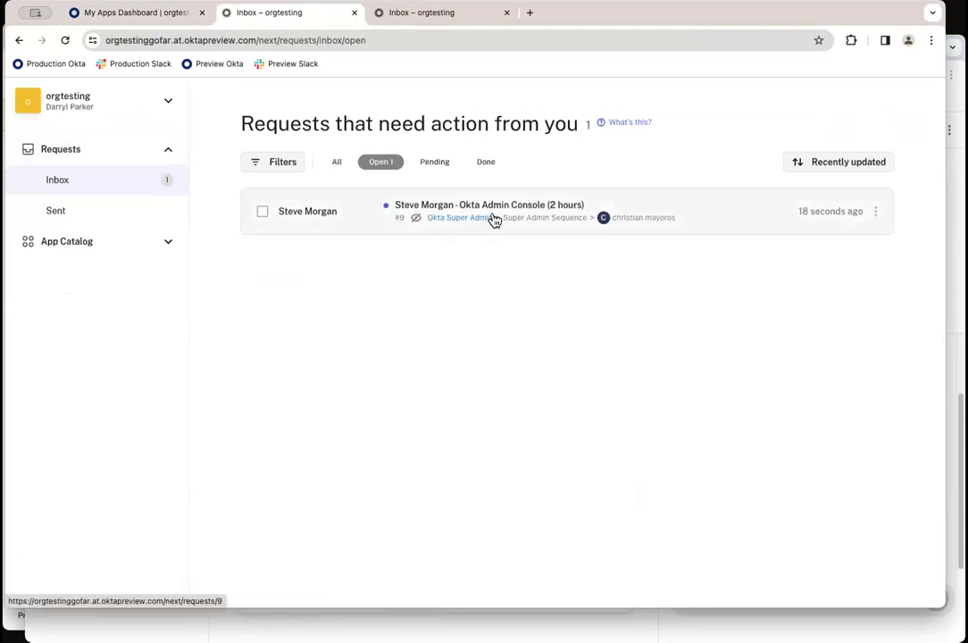
click(489, 203)
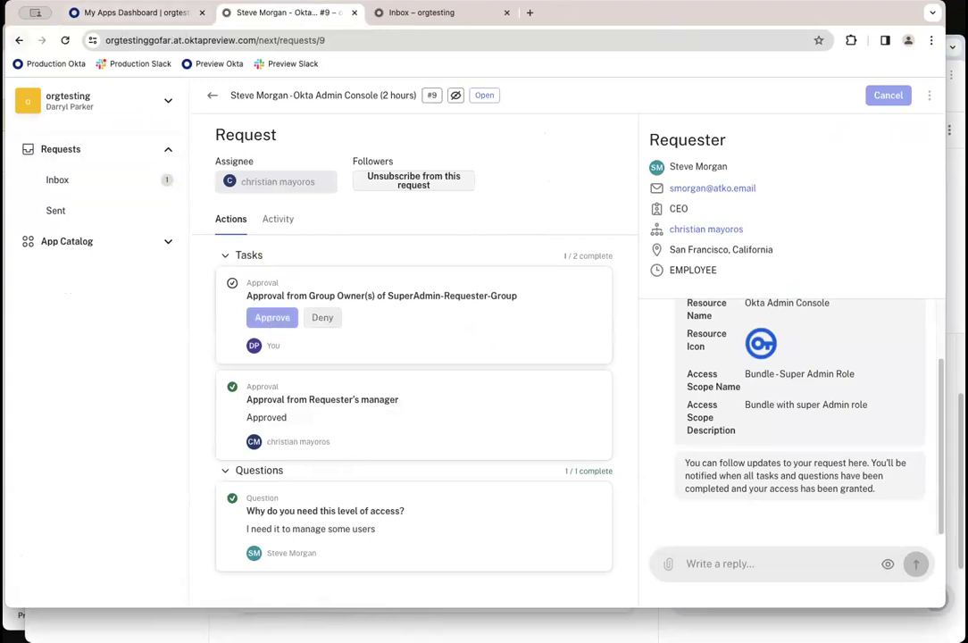
click(271, 317)
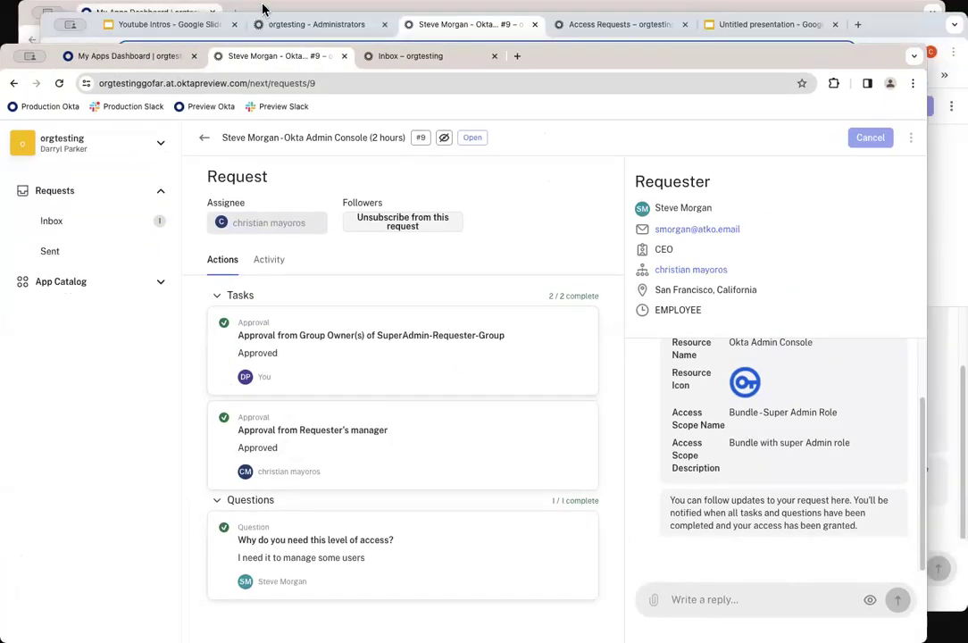
Step: Return to Steve Morgan's My Apps dashboard and reload it to check for the new access
click(128, 56)
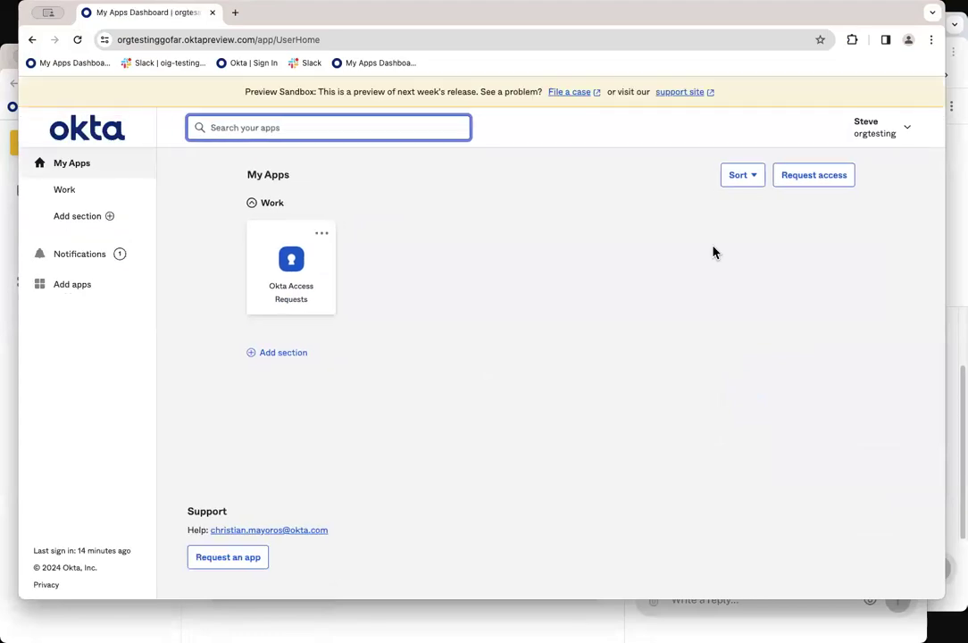
click(79, 39)
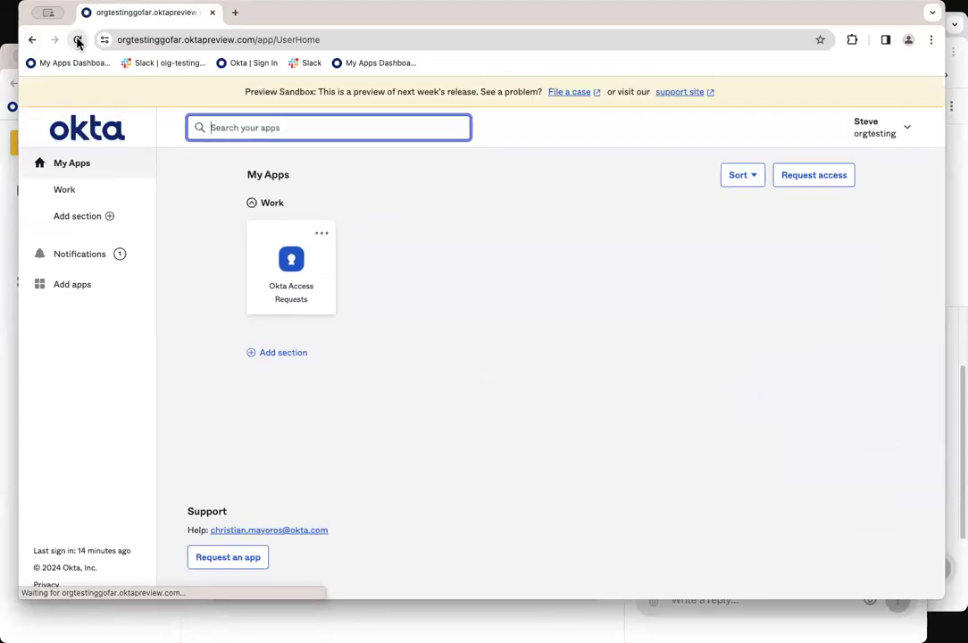
click(79, 39)
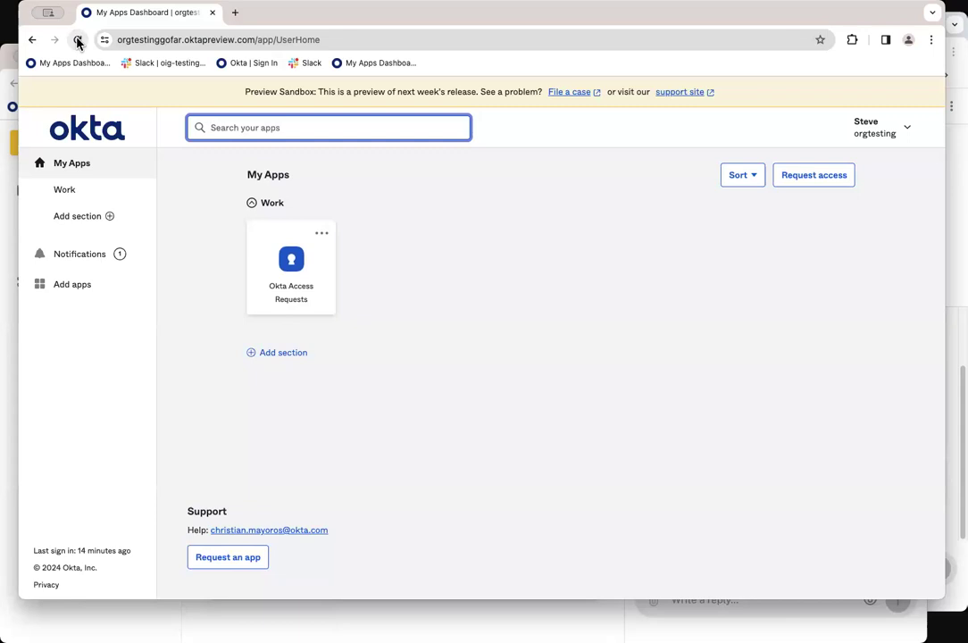